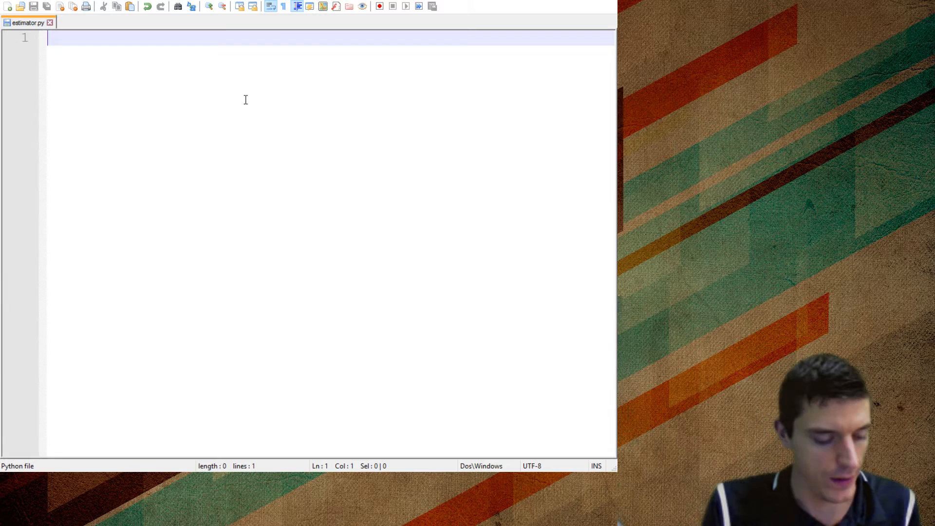
# Write print("$"*x) and add x = 14 above it with blank lines at the top
pyautogui.write('prin')
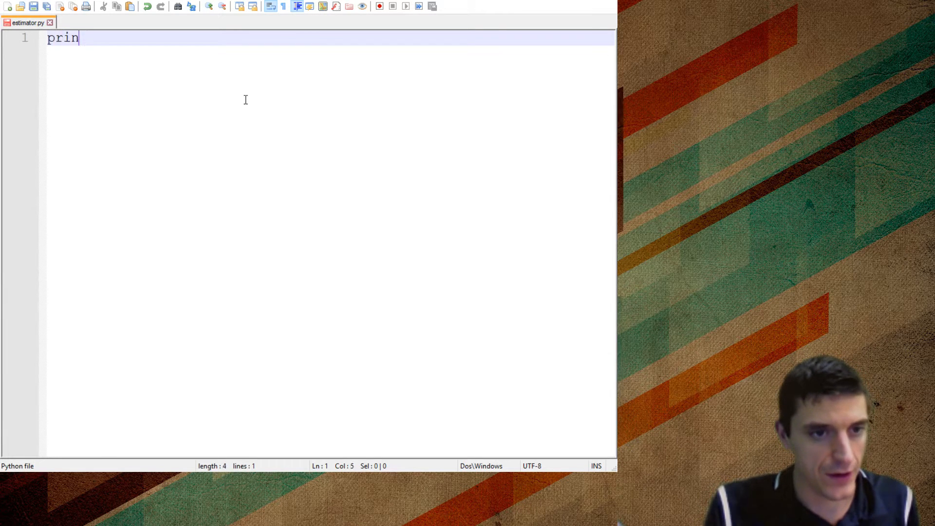
pyautogui.write('t()')
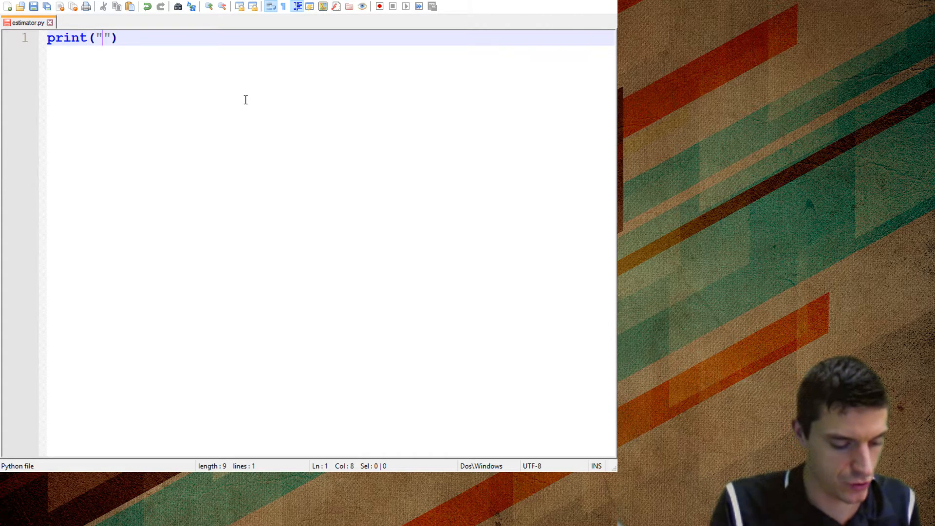
pyautogui.write('$')
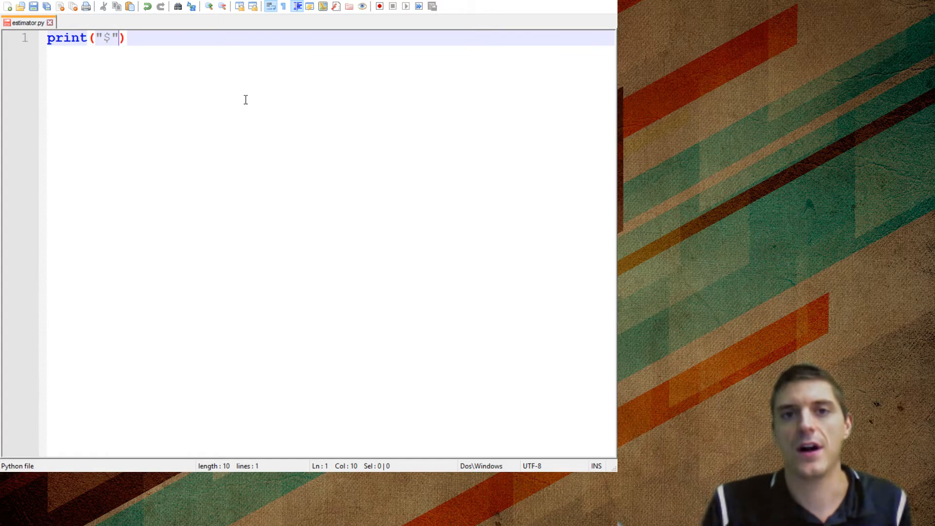
pyautogui.write('*')
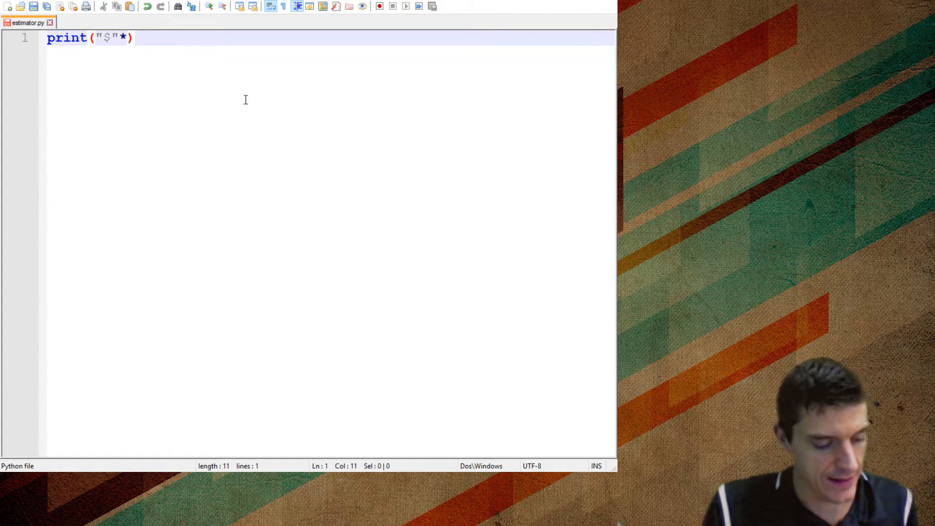
pyautogui.write('x')
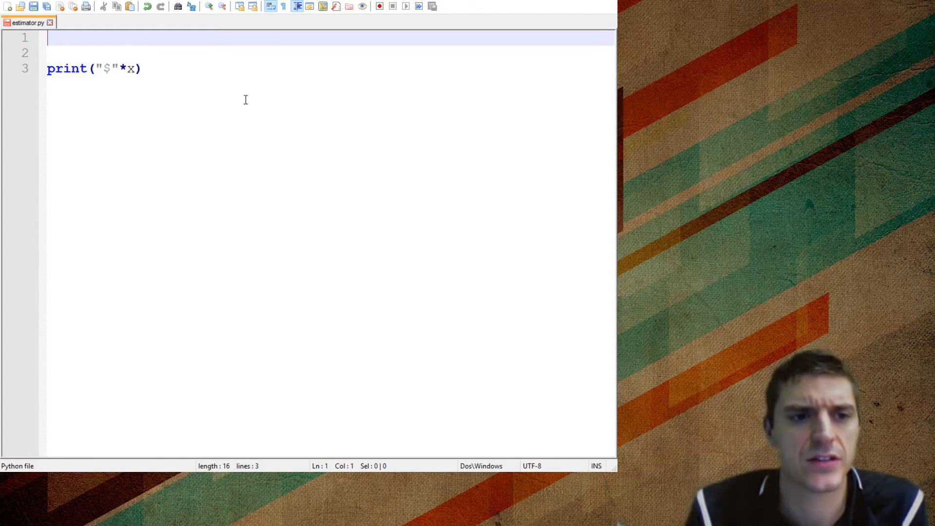
pyautogui.write('x =')
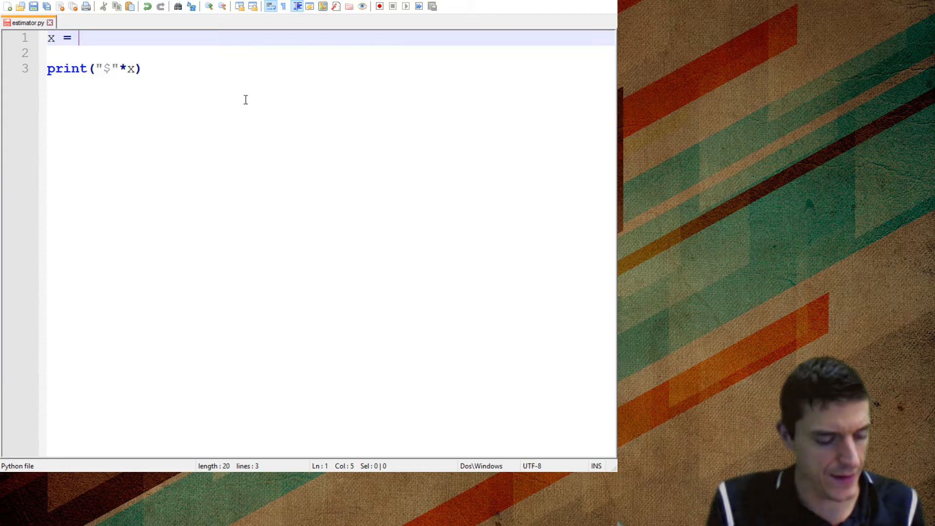
pyautogui.write('14')
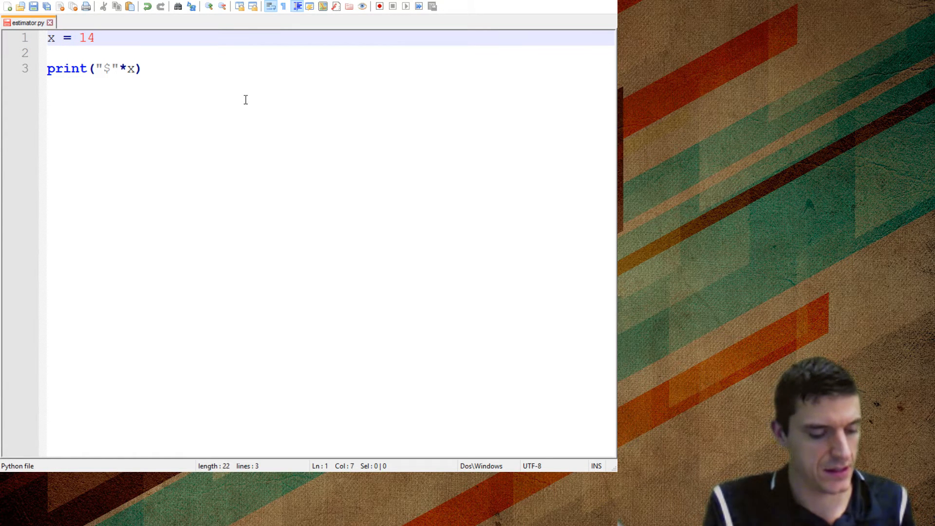
pyautogui.click(378, 7)
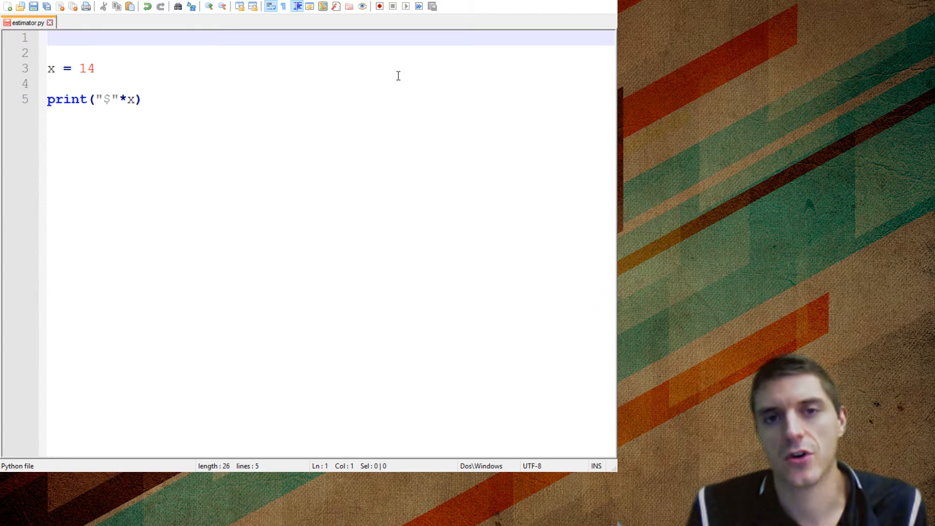
# Add the '## 1) Create Random Number' comment followed by import random on line 1
pyautogui.write('##')
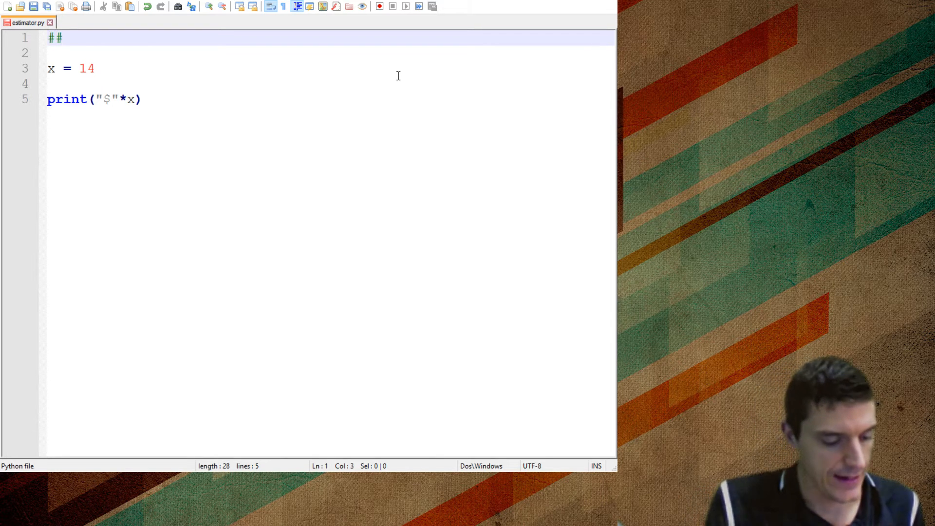
pyautogui.write('1) Cret')
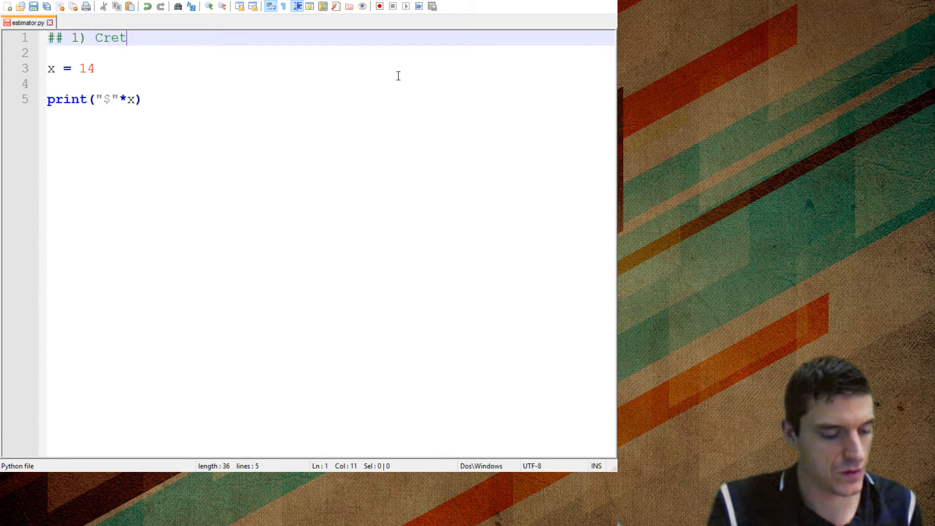
pyautogui.write('ae')
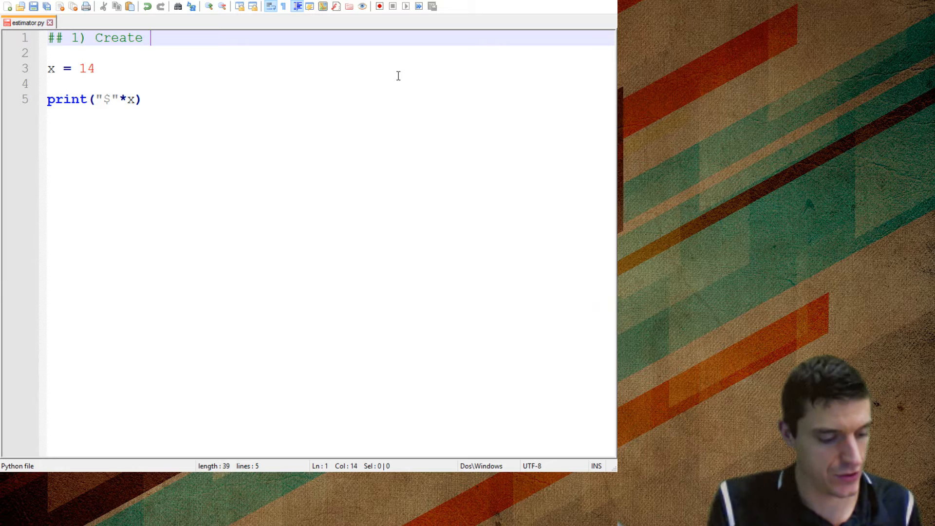
pyautogui.write('Random Number')
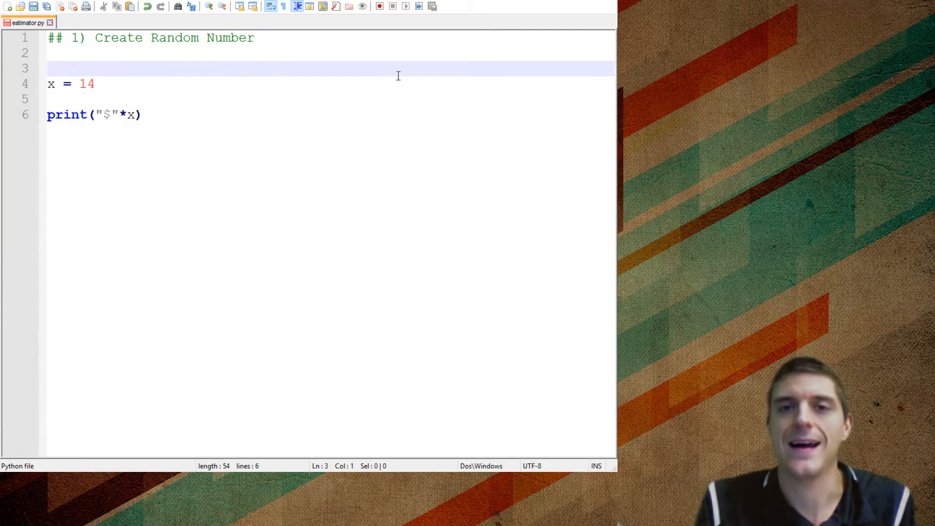
pyautogui.write('i')
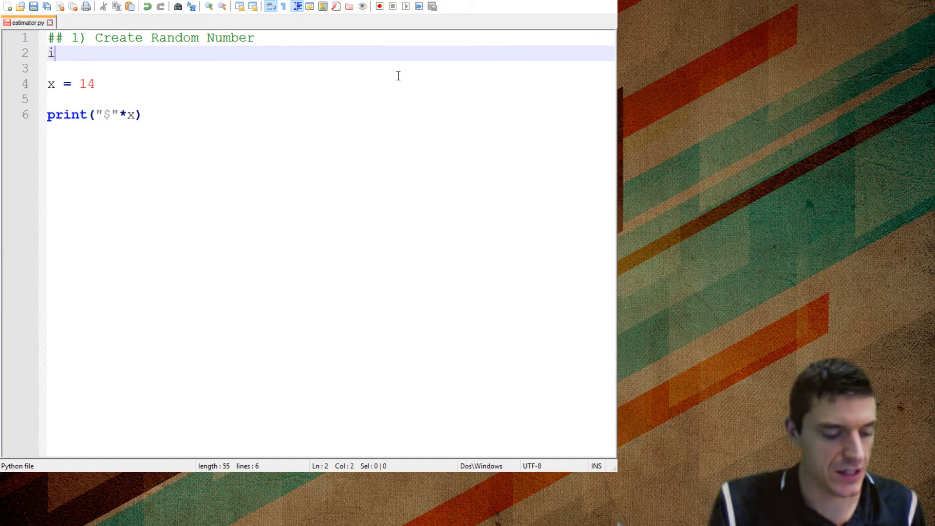
pyautogui.write('mport ra')
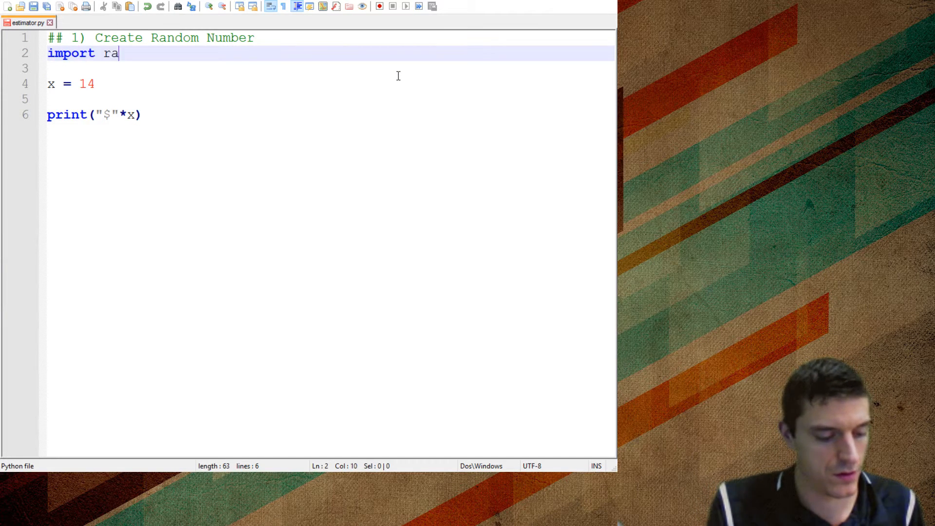
pyautogui.write('ndom')
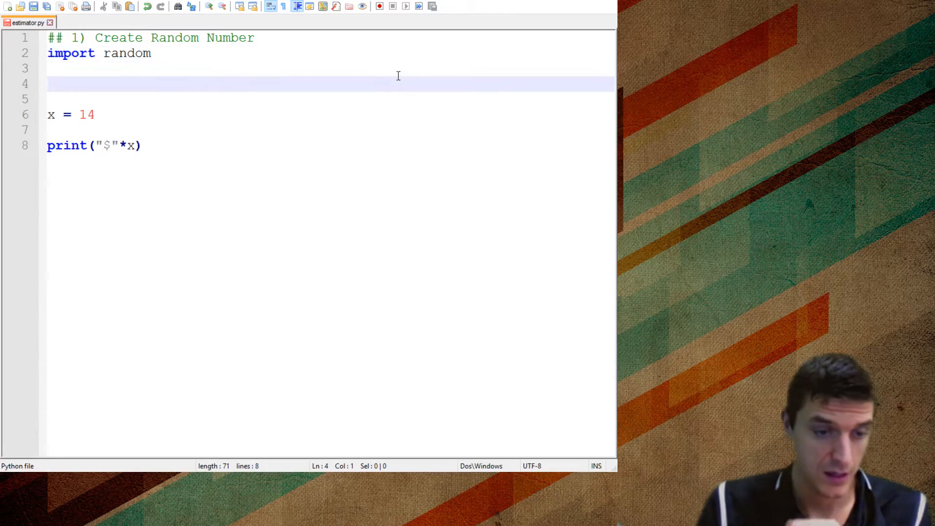
# Assign x = random.randint(0,10) in place of 14 and remove the surplus blank lines
pyautogui.click(70, 115)
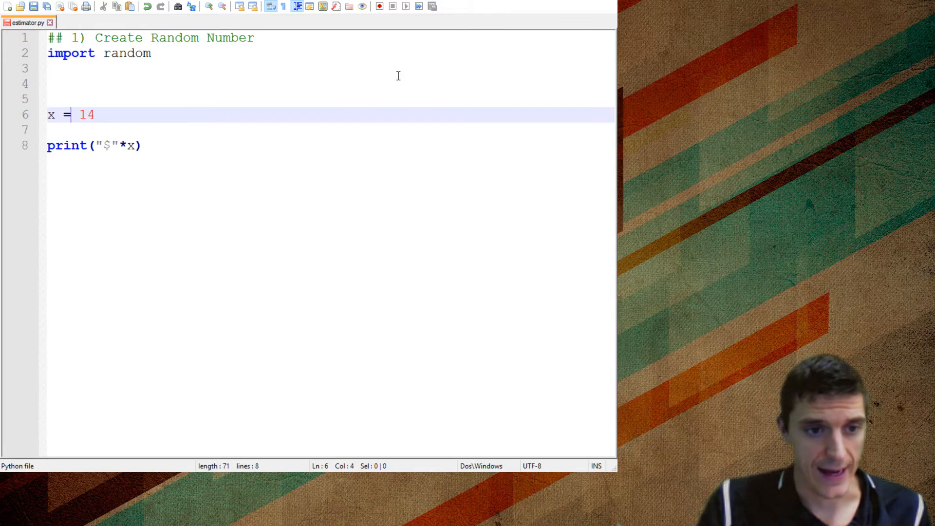
pyautogui.write('rand')
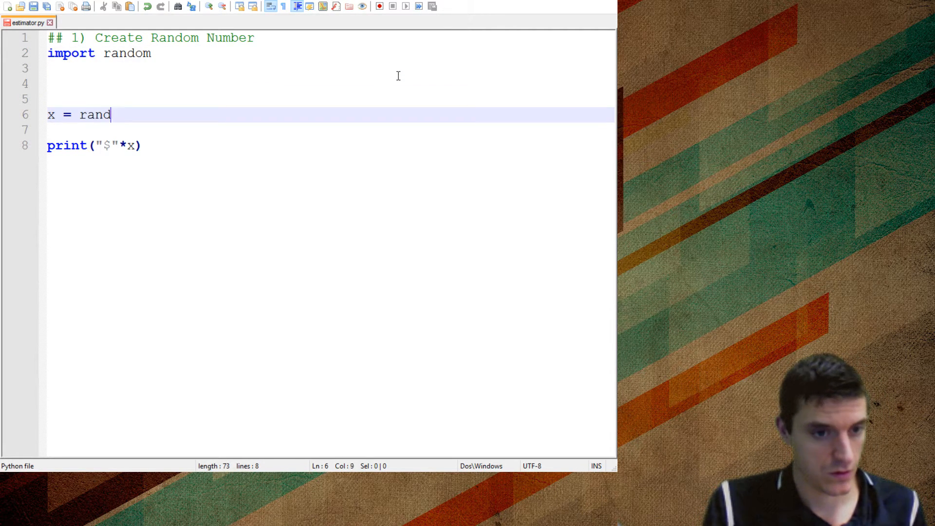
pyautogui.write('om')
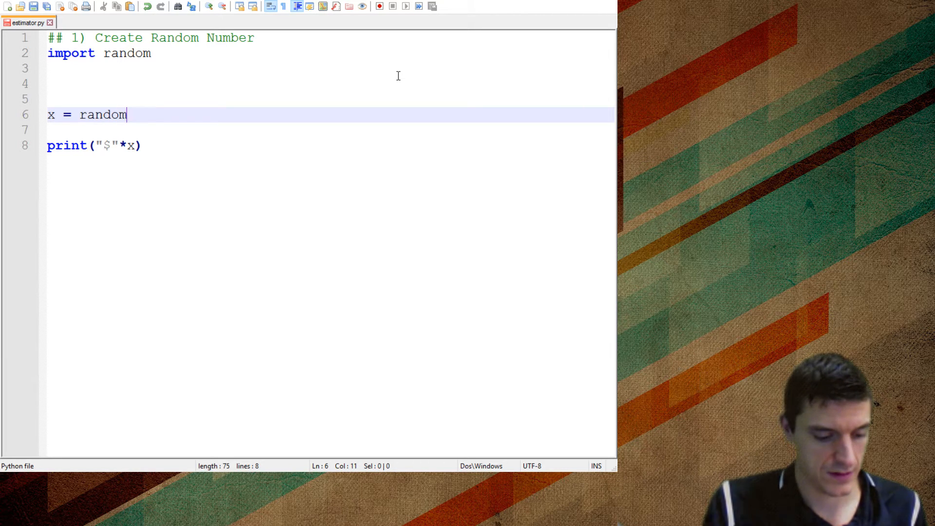
pyautogui.write('.ran')
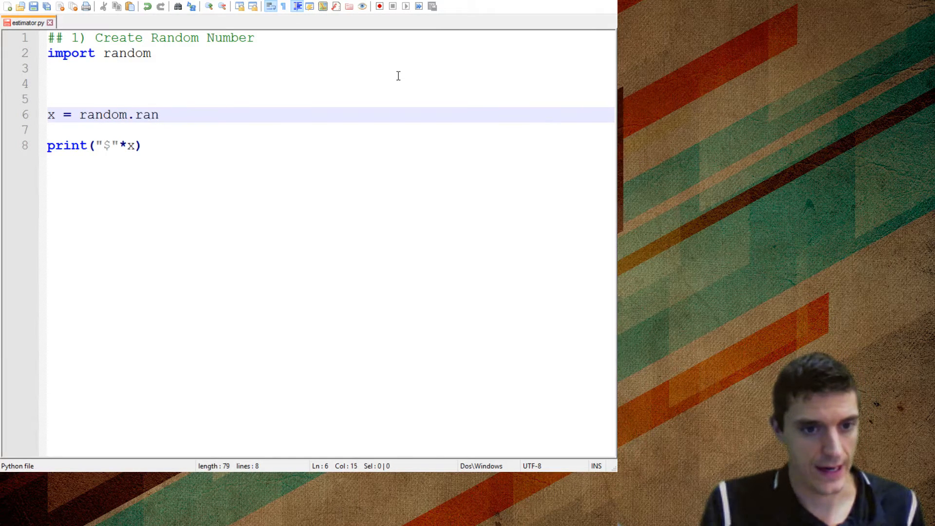
pyautogui.write('dint')
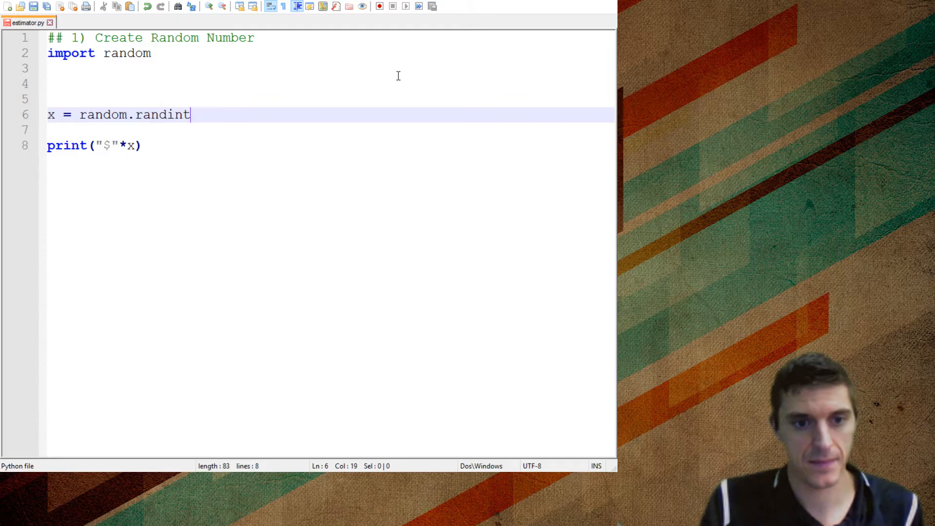
pyautogui.write('()')
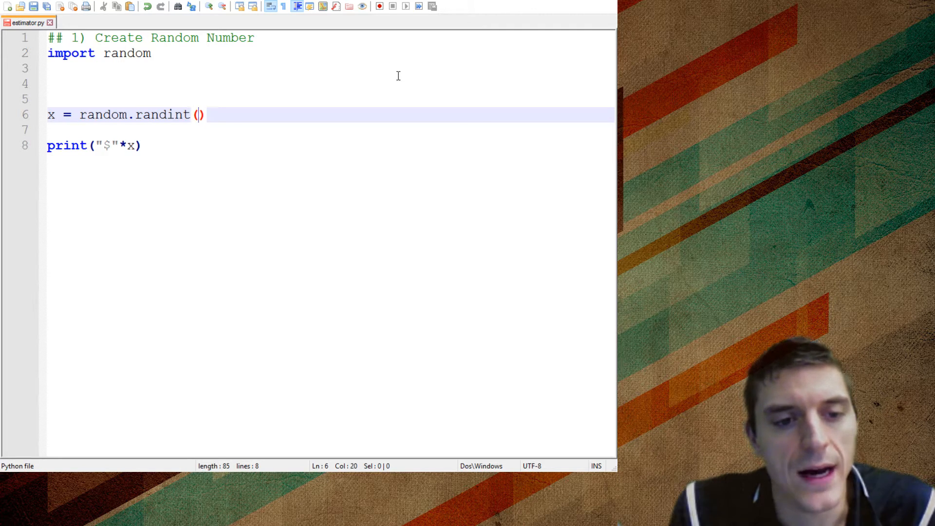
pyautogui.write('0')
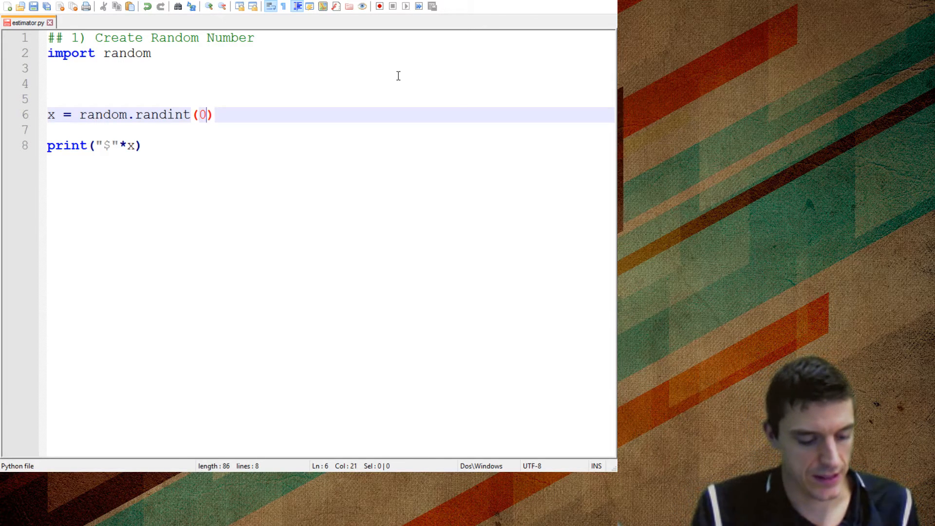
pyautogui.write(',100')
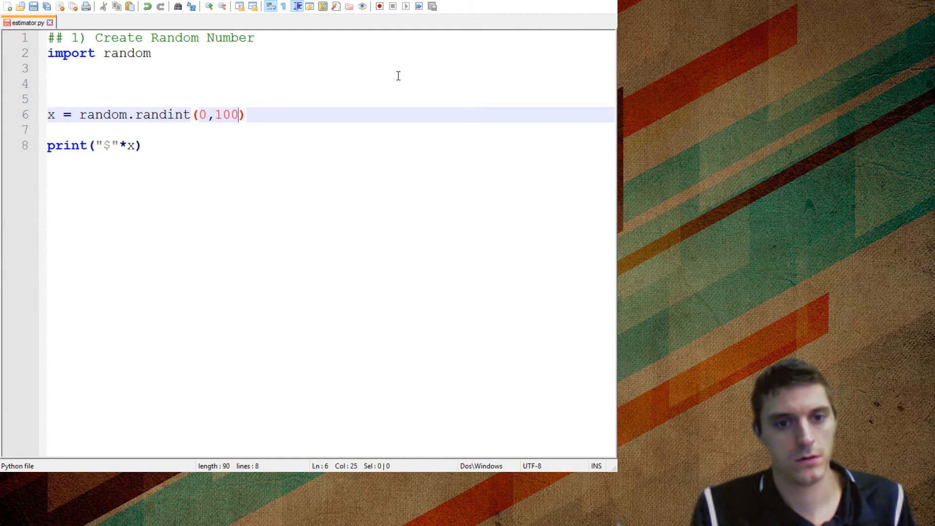
pyautogui.press('Backspace')
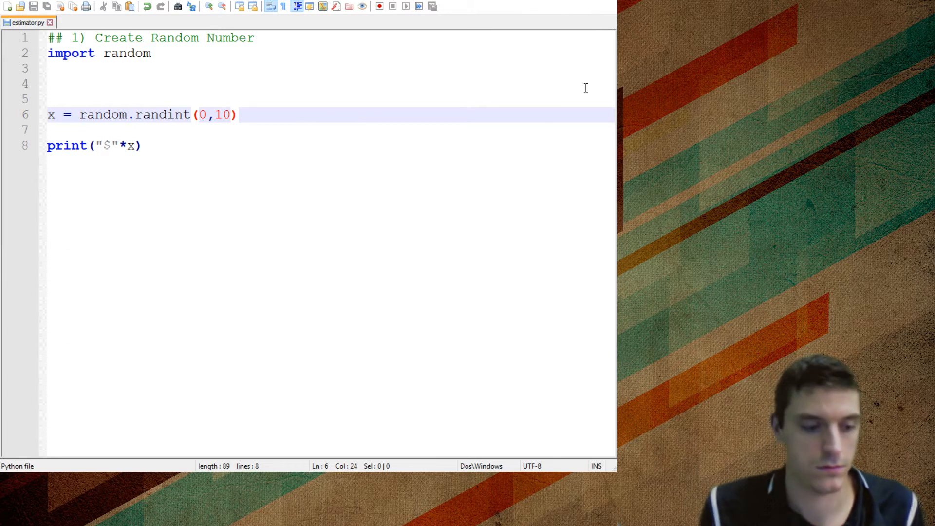
pyautogui.click(378, 6)
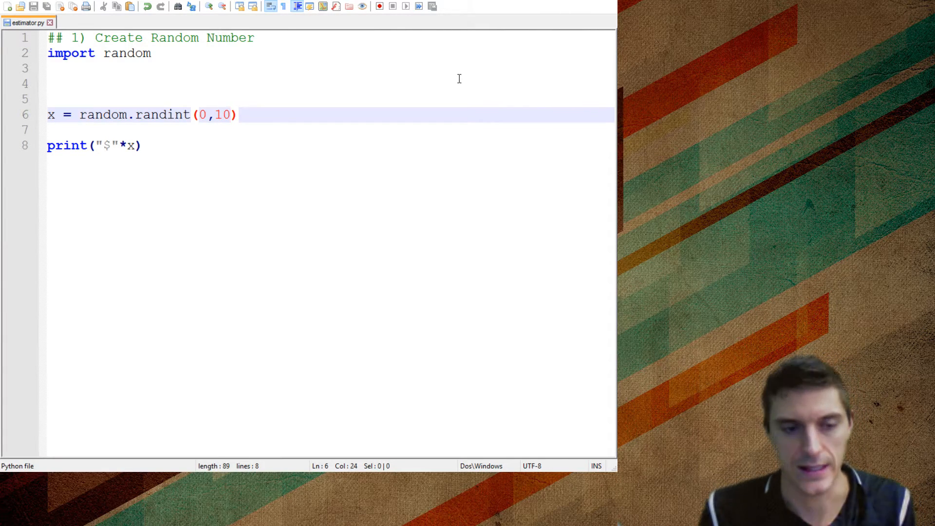
pyautogui.click(64, 99)
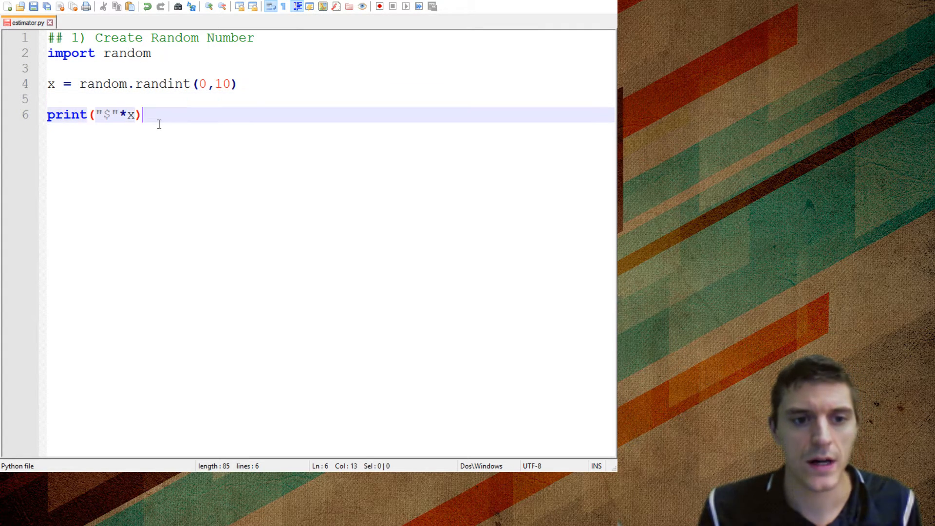
# Add the '## 2) user guess how many they seek' comment below the print line
pyautogui.press('enter')
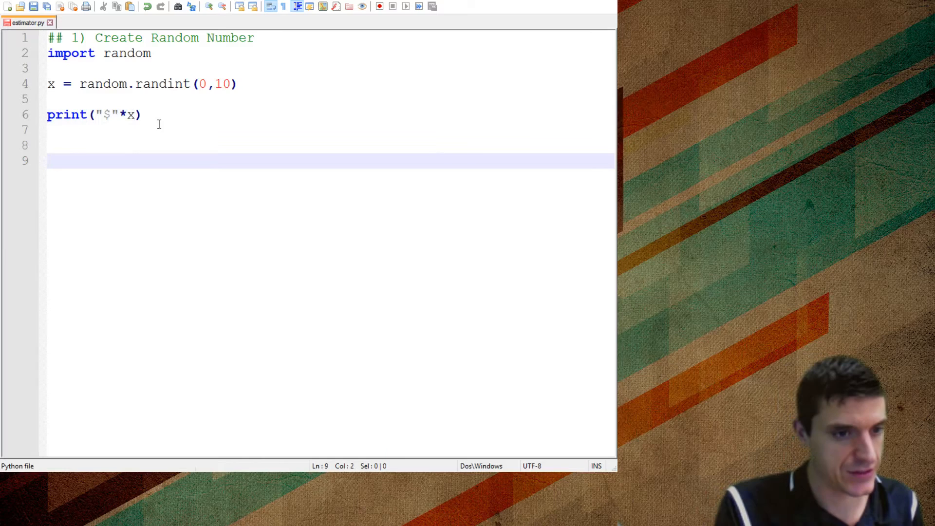
pyautogui.write('## 2) Have the')
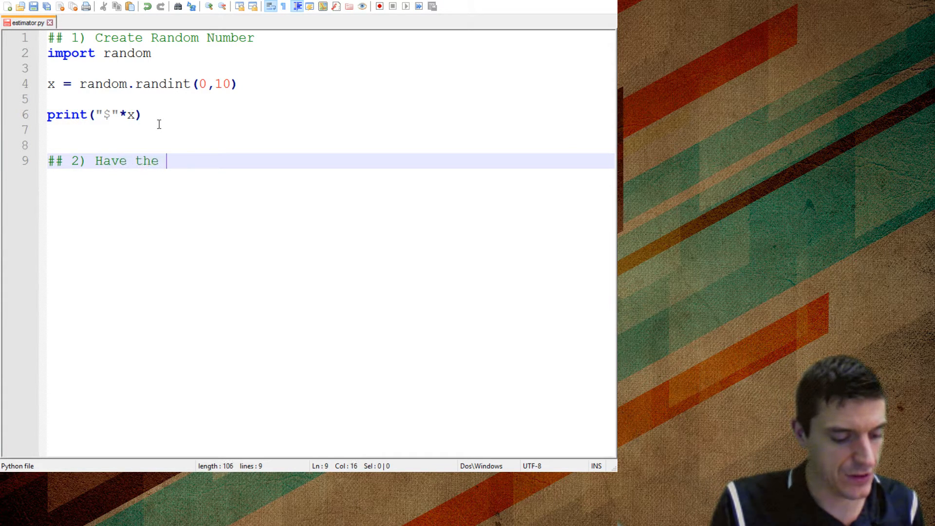
pyautogui.write('user guess')
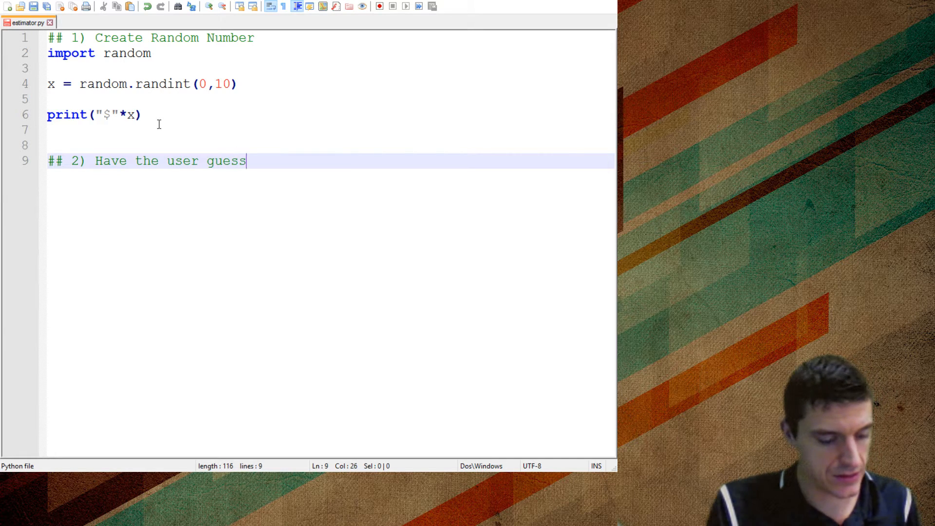
pyautogui.write('how many')
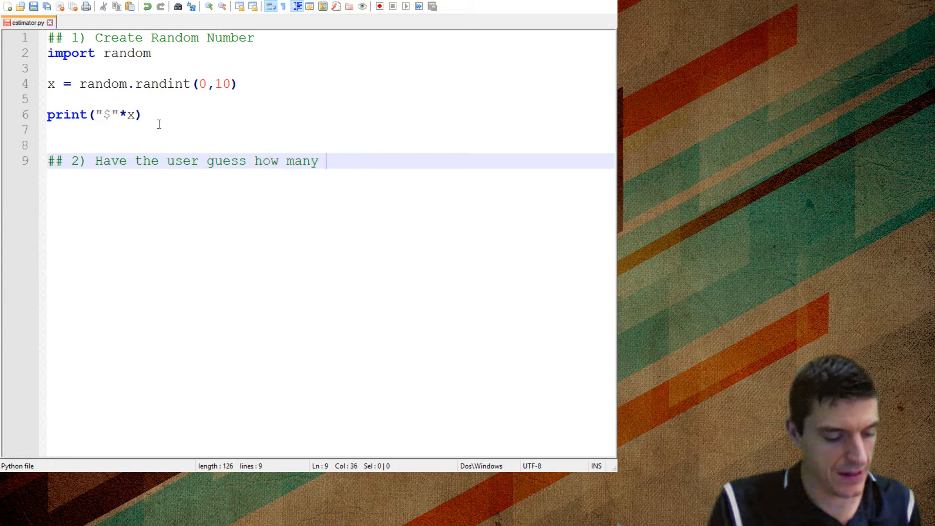
pyautogui.write('they seek')
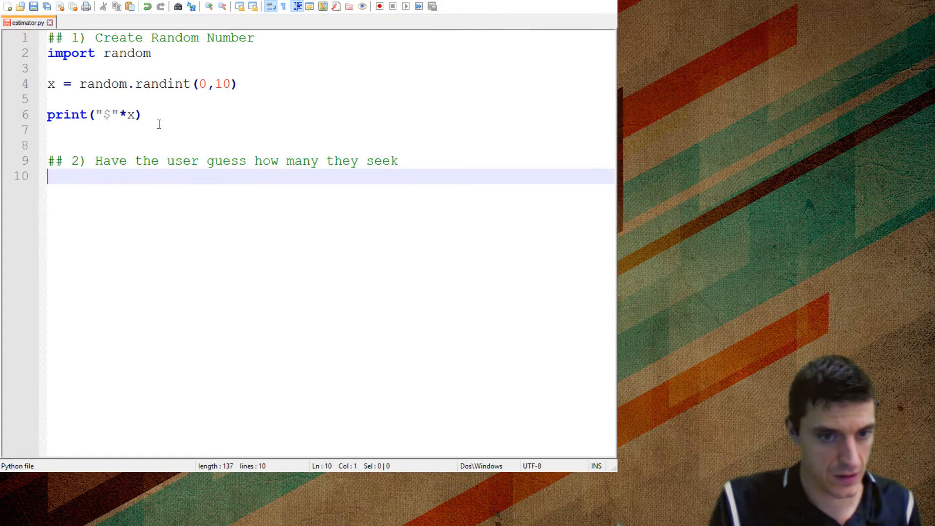
# Add the ## 3) check and ## 4) track guesses comments, fixing the typo and blank lines
pyautogui.write('##')
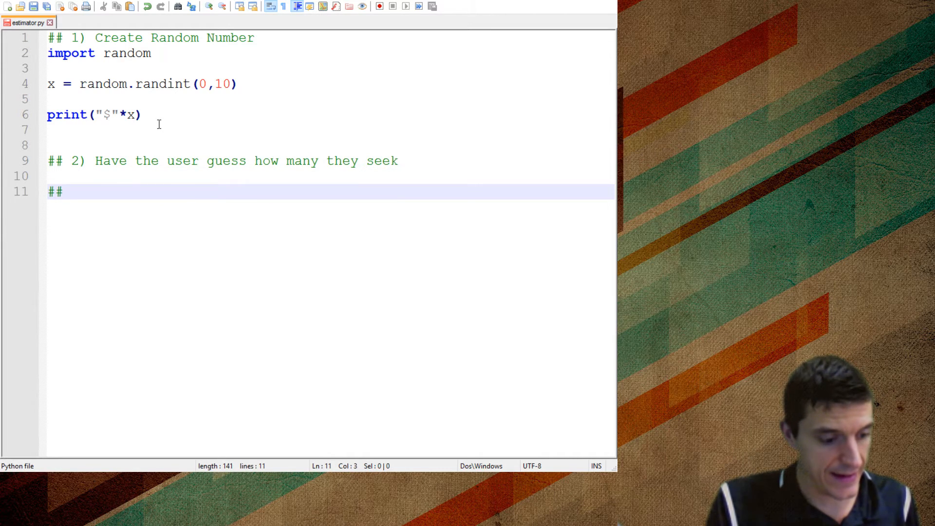
pyautogui.write('3) Chec')
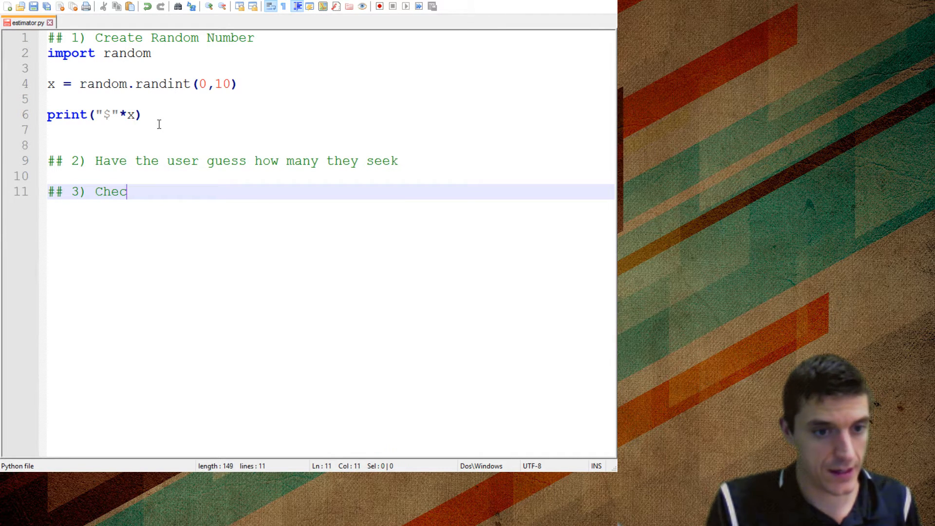
pyautogui.write('k to see if they did it!')
pyautogui.write('##')
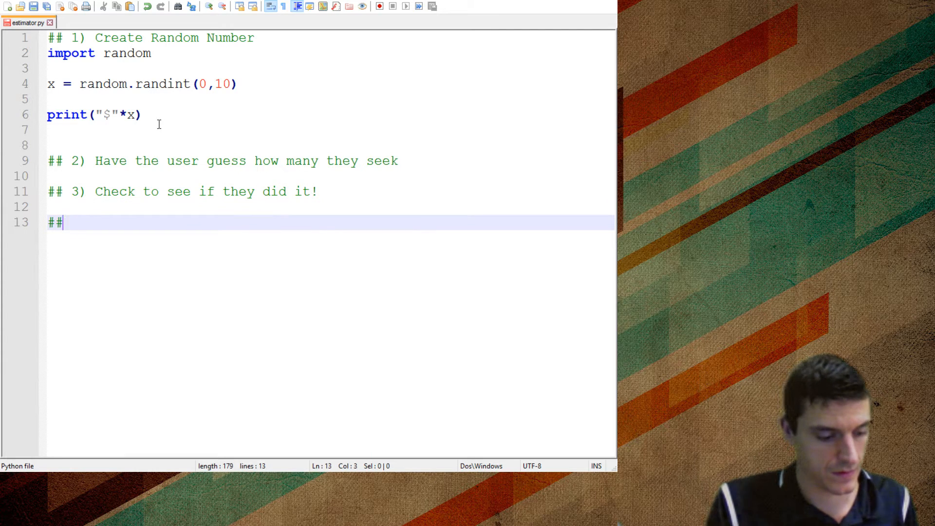
pyautogui.write('4) If')
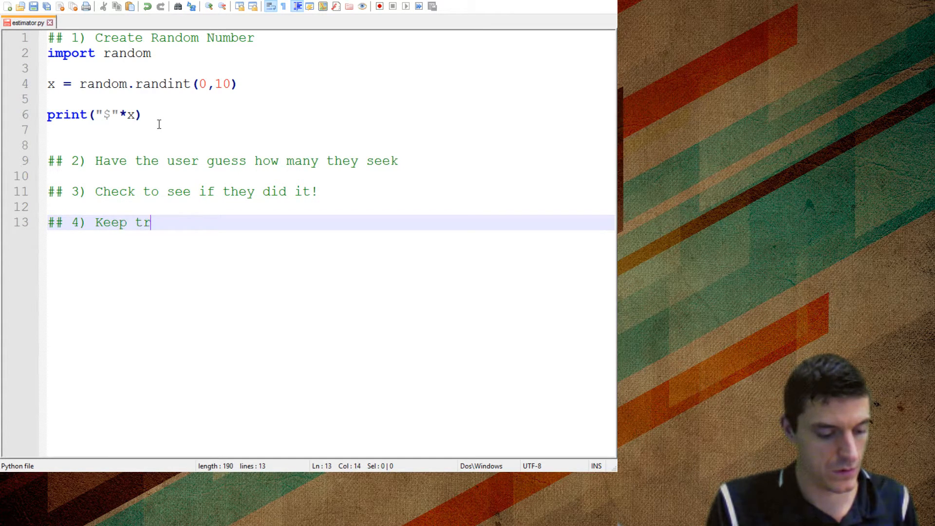
pyautogui.write('acvk of h')
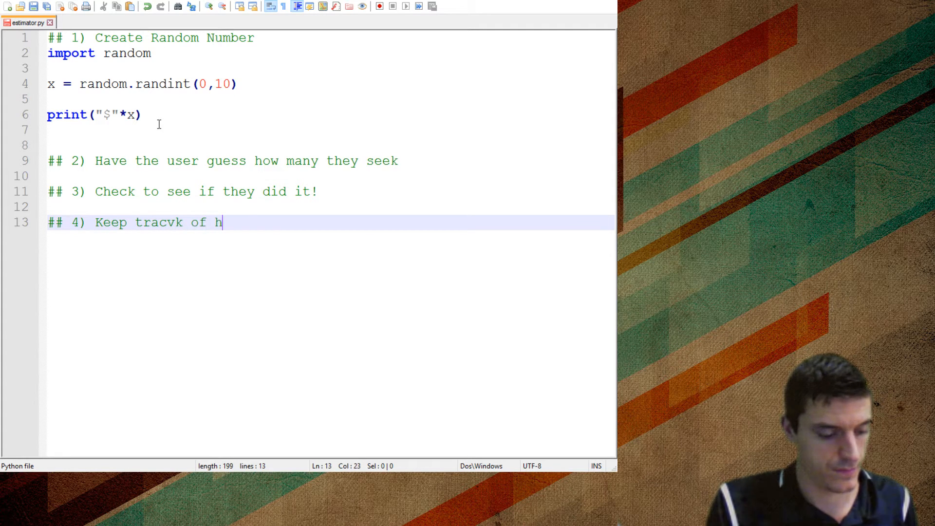
pyautogui.write('ow many guesse')
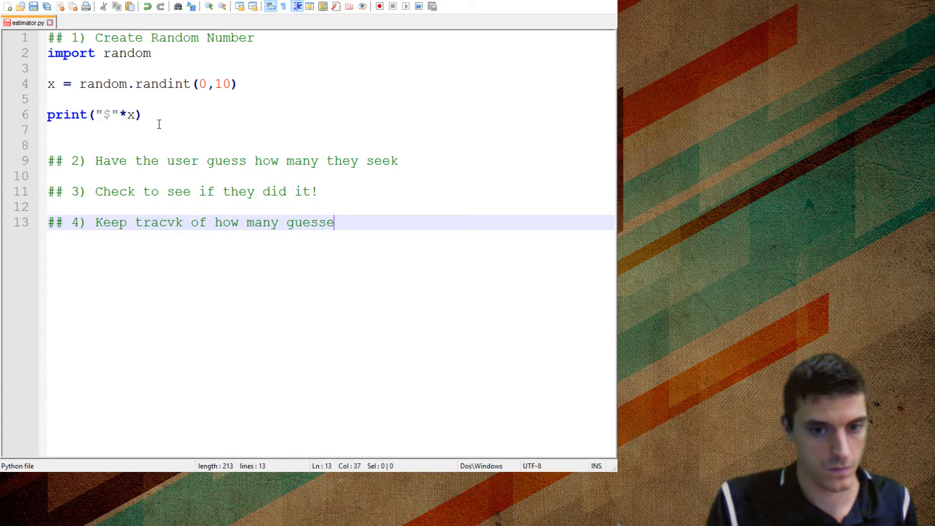
pyautogui.write('s')
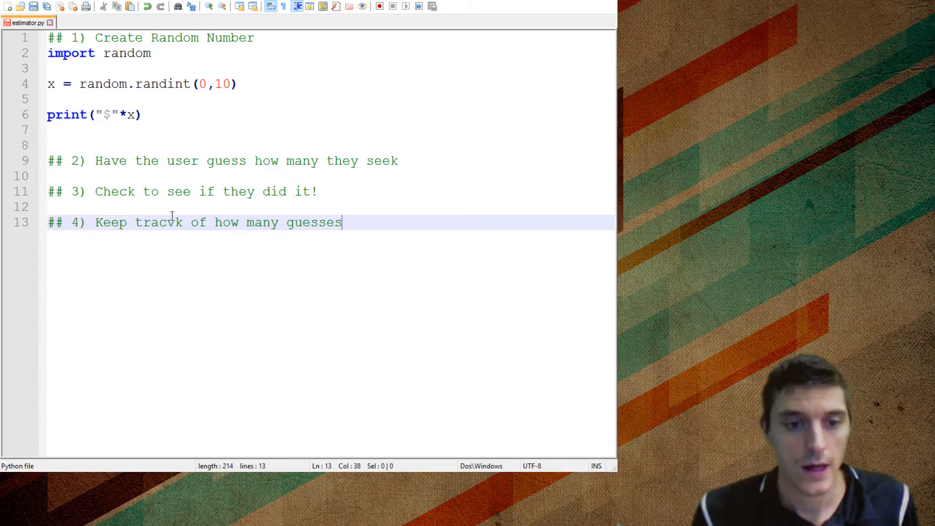
pyautogui.press('backspace')
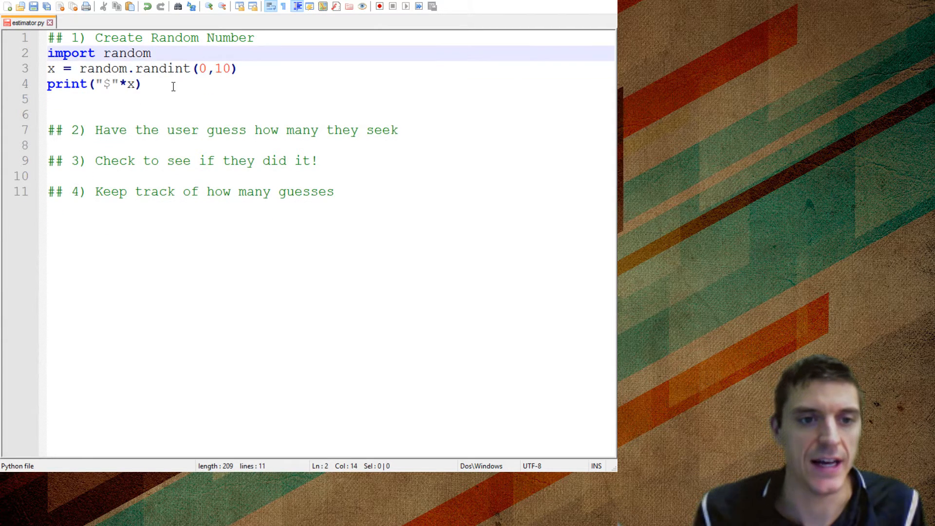
# Change 'seek' to 'see' in the step 2 comment and insert a blank line above ## 2)
pyautogui.click(53, 98)
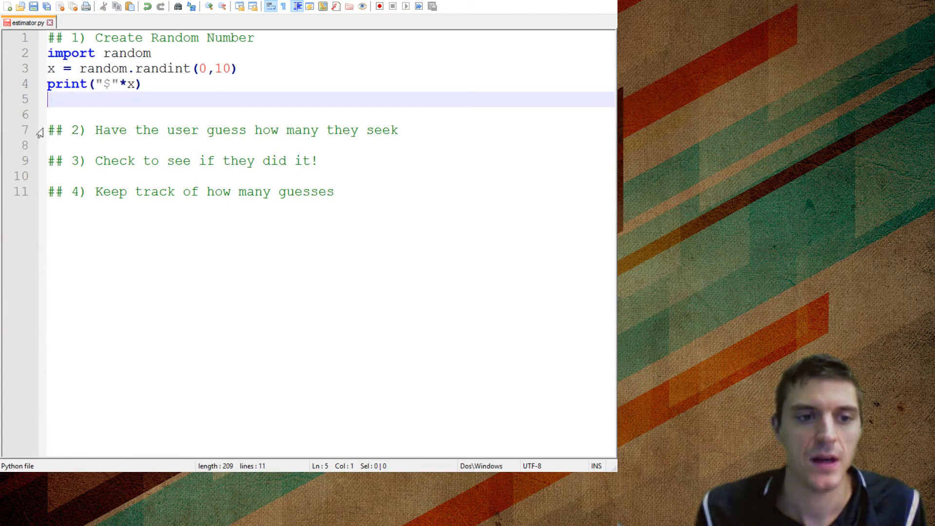
pyautogui.moveTo(48, 98); pyautogui.dragTo(343, 192)
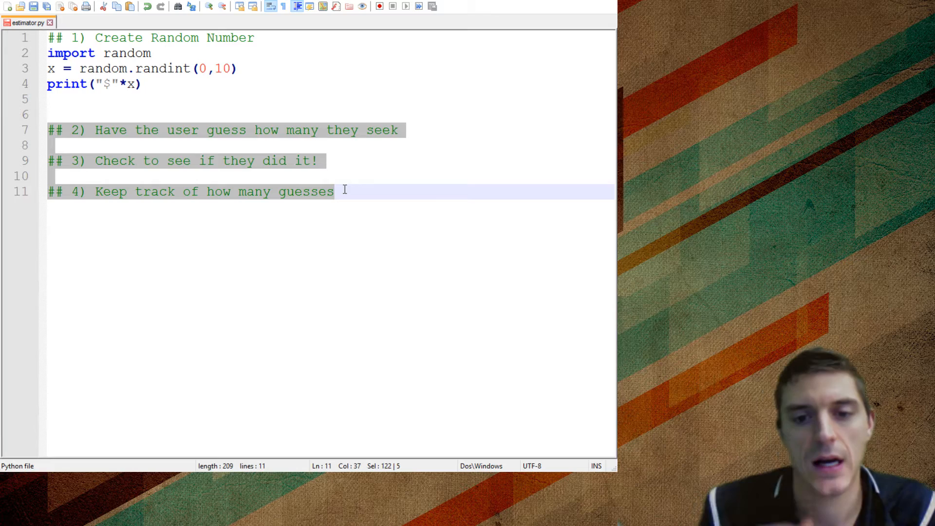
pyautogui.doubleClick(382, 129)
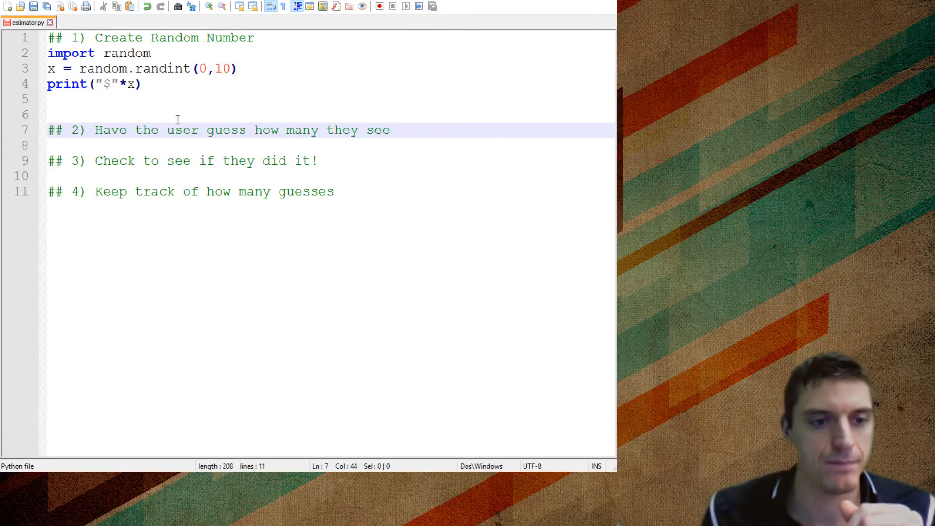
pyautogui.press('Enter')
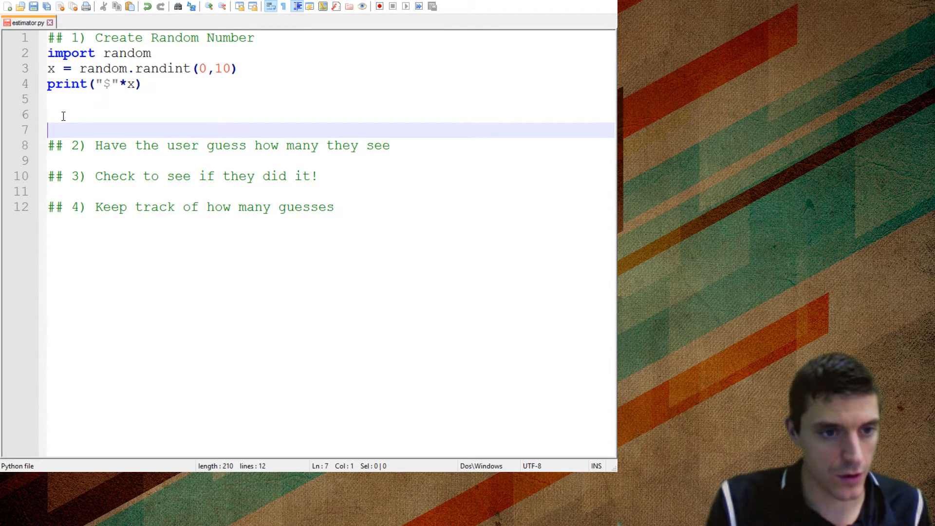
# Add 'for x in range (0,10):' and rename x to a in the randint and print lines
pyautogui.write('for x in rang')
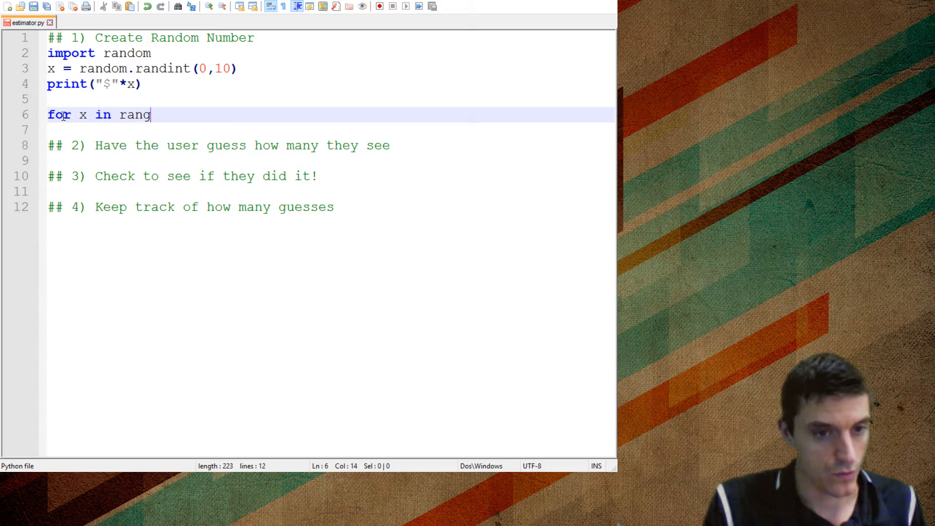
pyautogui.write('e (0,)')
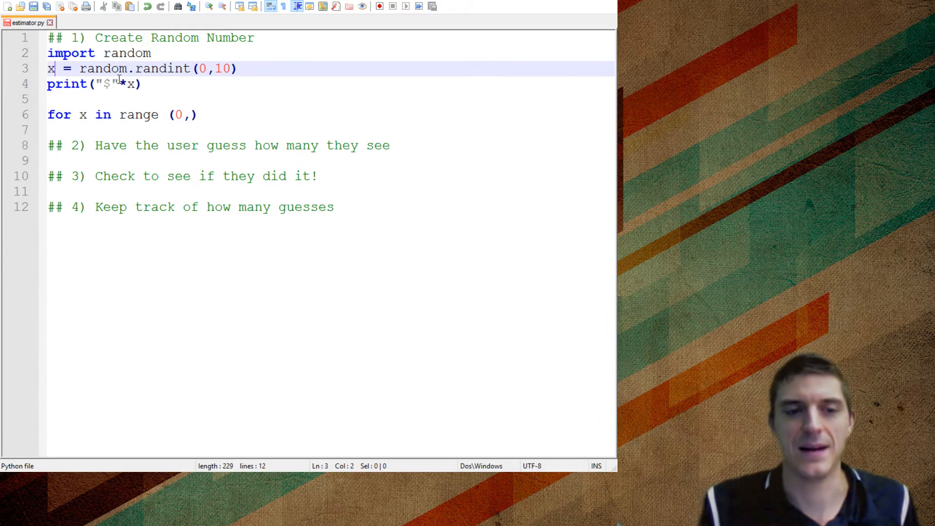
pyautogui.press('backspace')
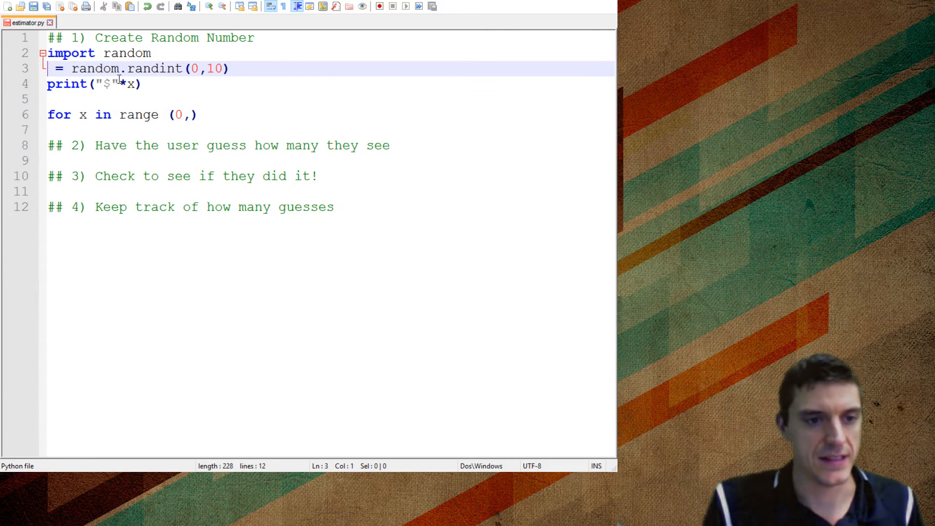
pyautogui.write('a')
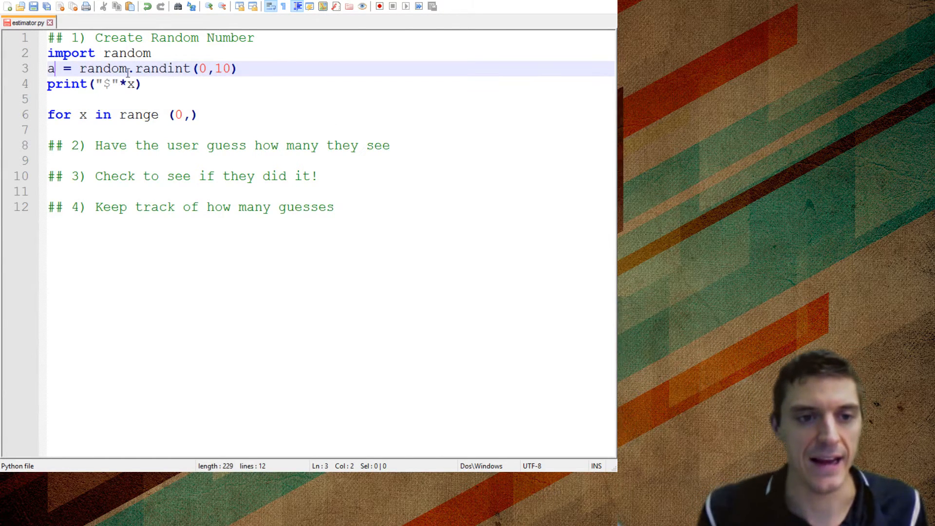
pyautogui.write('a')
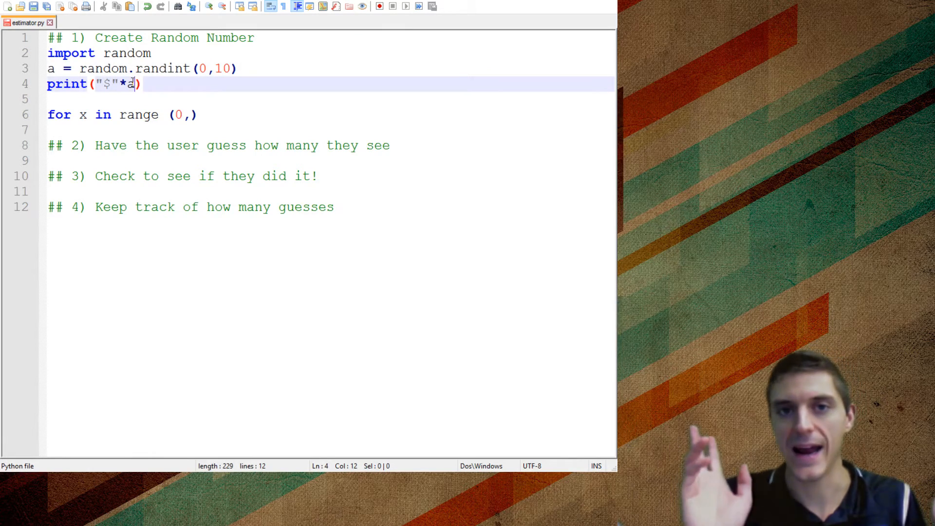
pyautogui.click(156, 68)
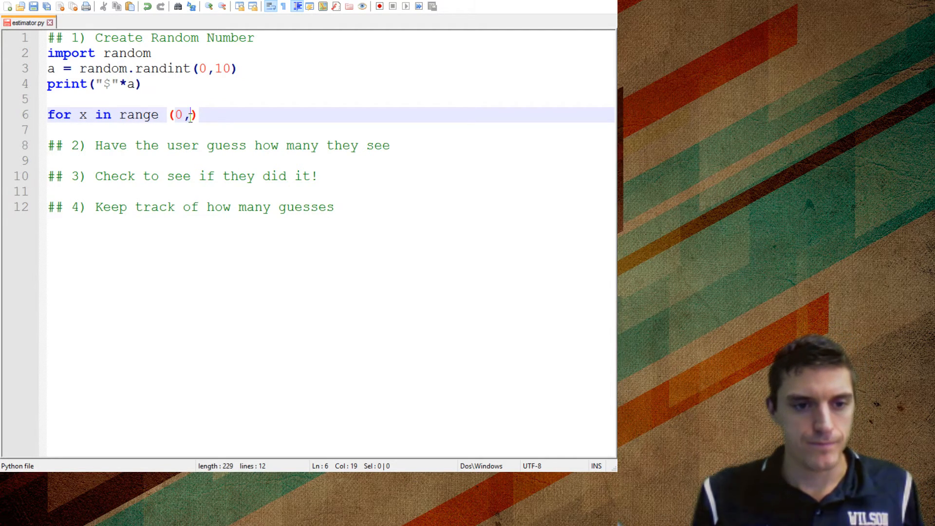
pyautogui.write('10')
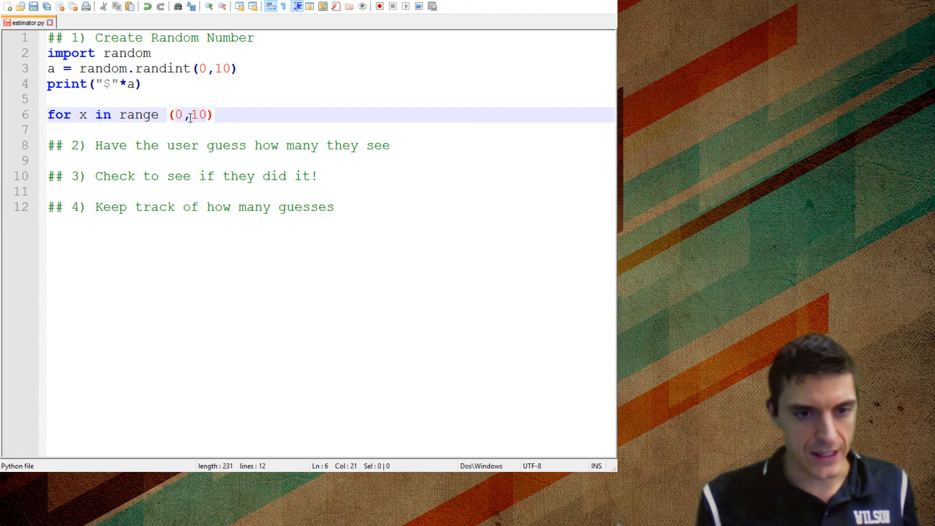
pyautogui.write(':')
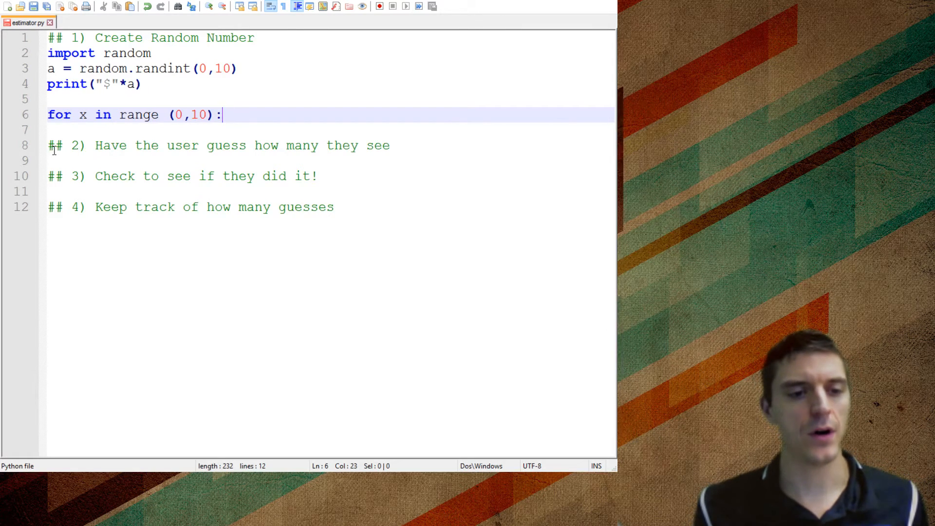
# Indent the ## 2) to ## 4) comments into the for loop body
pyautogui.moveTo(47, 146); pyautogui.dragTo(335, 206)
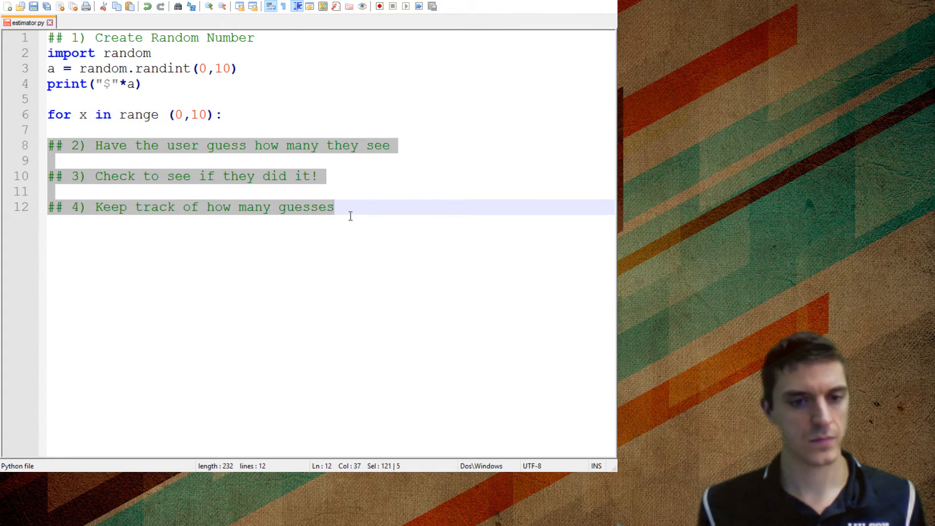
pyautogui.press('Tab')
pyautogui.write('00')
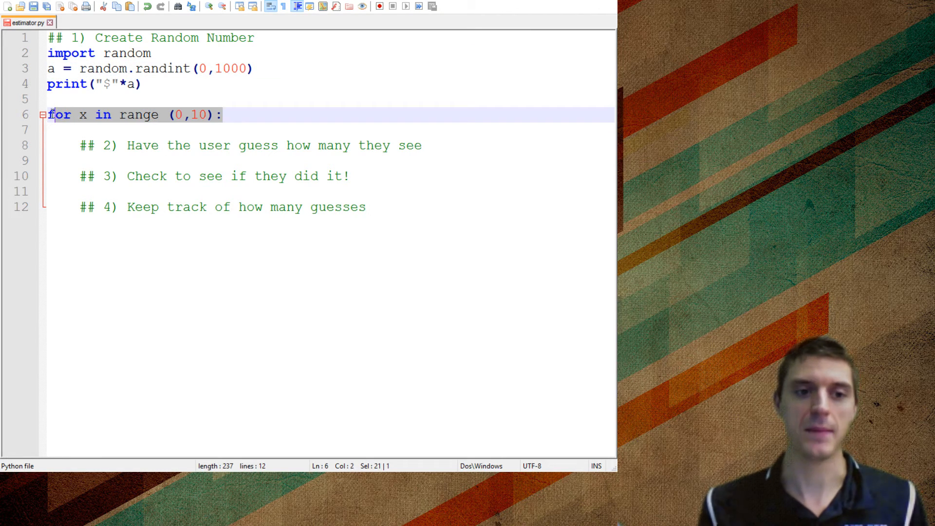
# Change the loop to while True:
pyautogui.write('W')
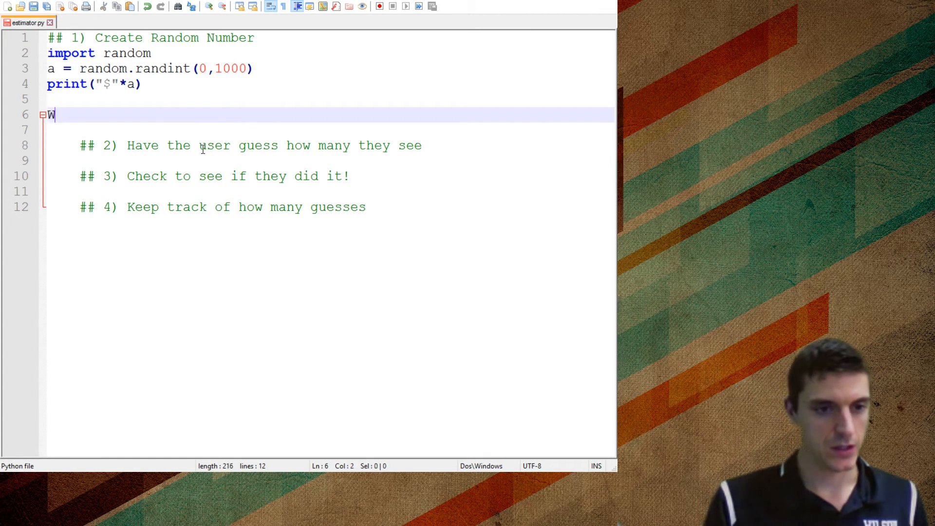
pyautogui.write('hile')
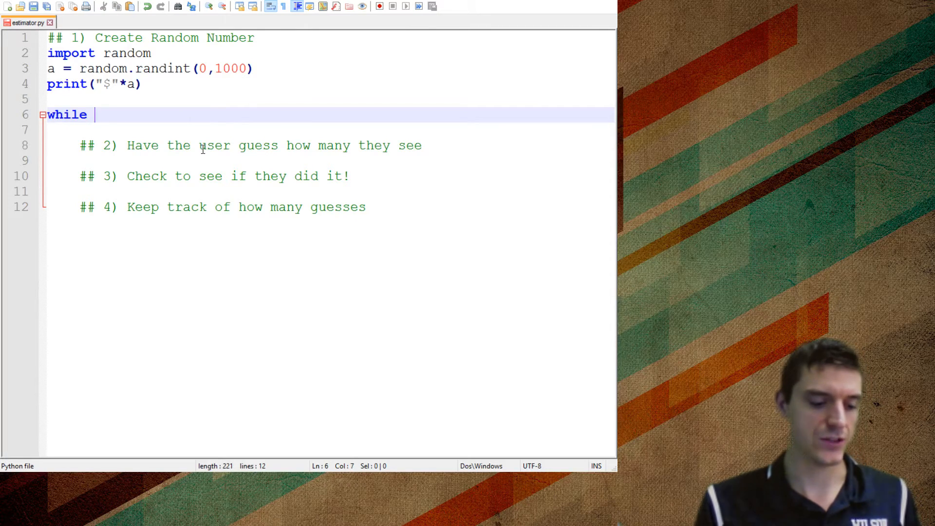
pyautogui.write('True:')
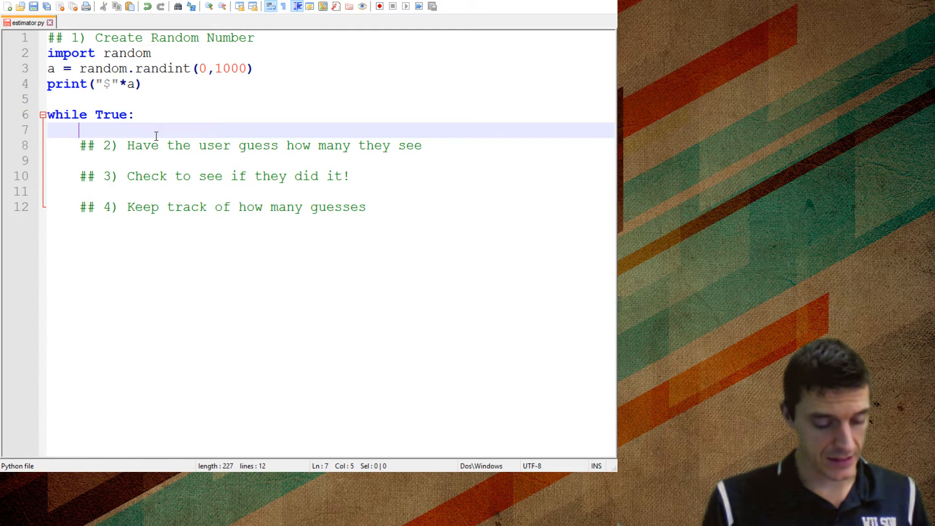
# Add userGuess = int(input("How much cash do you see!?! ")) under the step 2 comment
pyautogui.write('use')
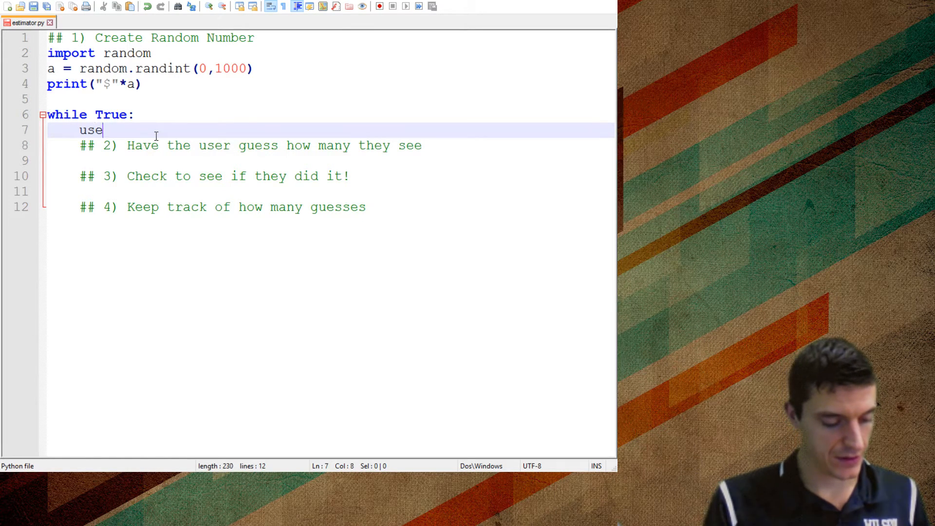
pyautogui.write('rGuess =')
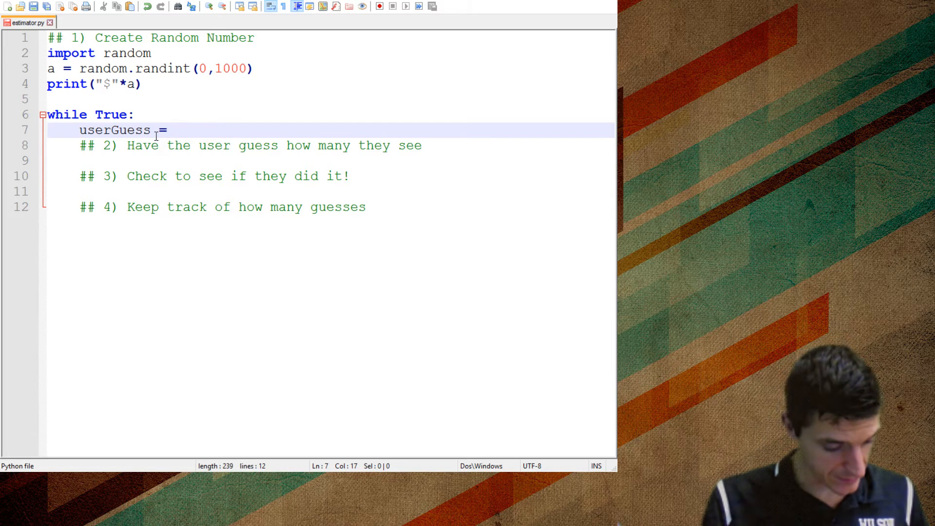
pyautogui.write('int(input("How m')
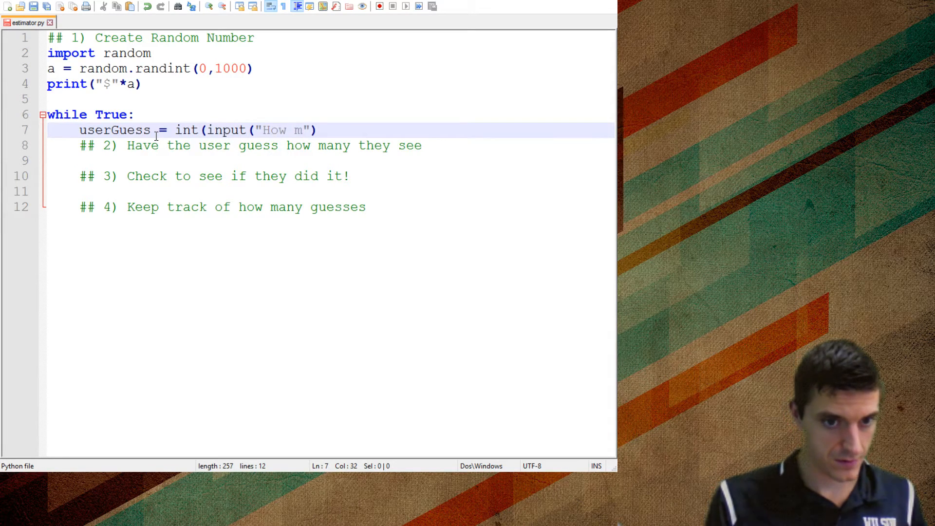
pyautogui.write('uch cash do')
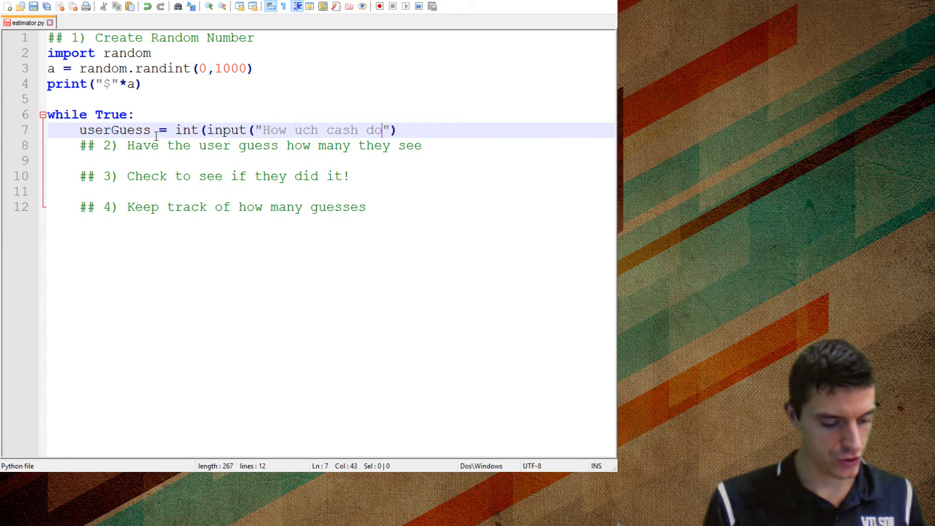
pyautogui.write('you see!')
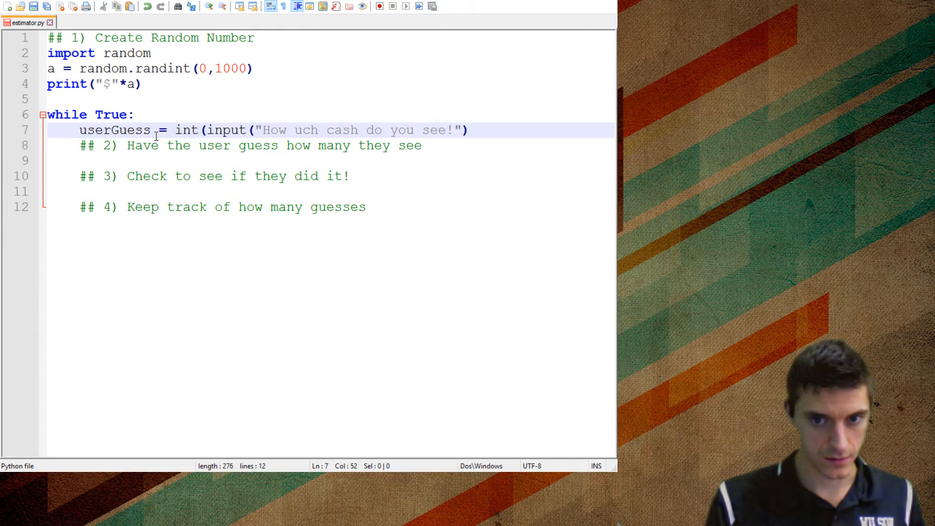
pyautogui.write('?!')
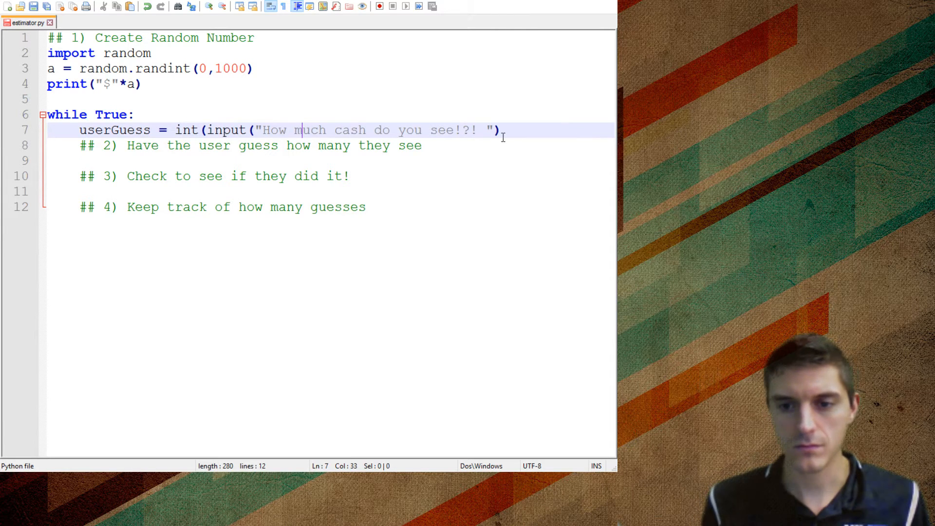
pyautogui.write(')')
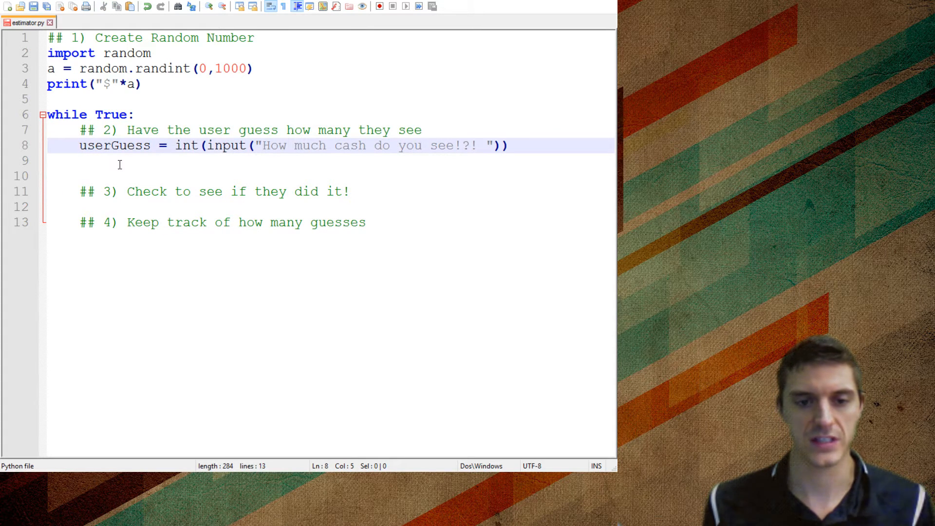
# Write if userGuess = a: below the step 3 comment
pyautogui.click(119, 176)
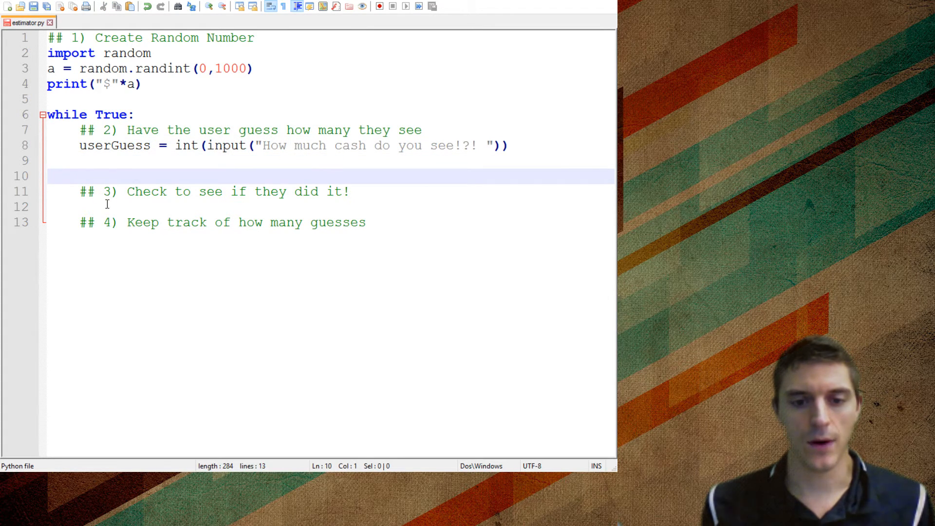
pyautogui.click(92, 205)
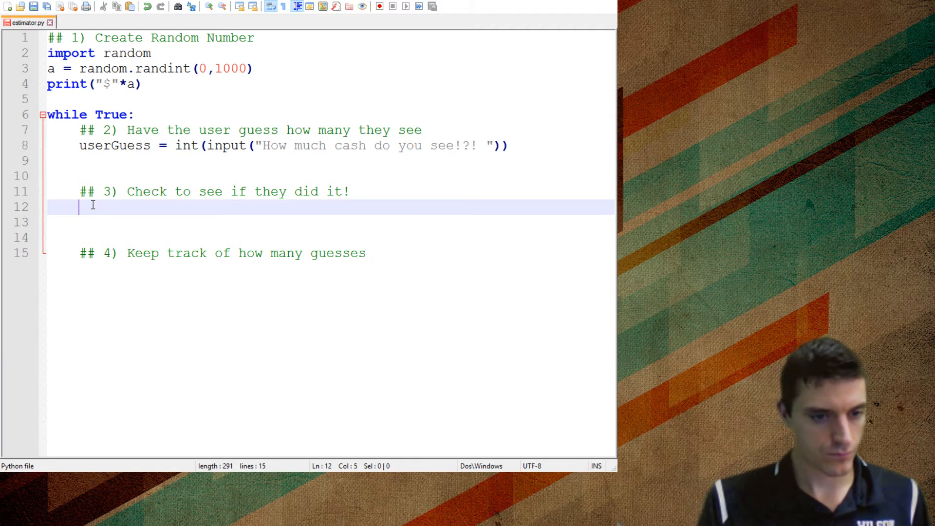
pyautogui.write('if')
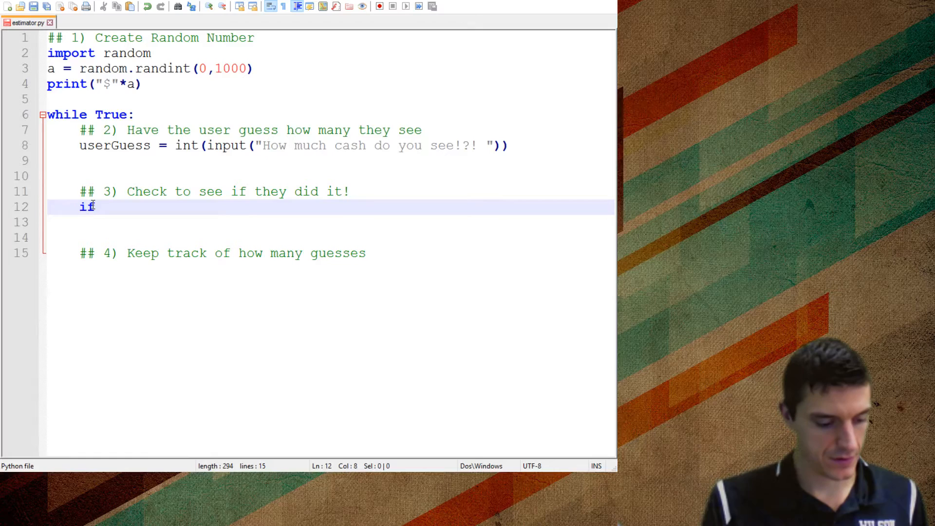
pyautogui.write('userGue')
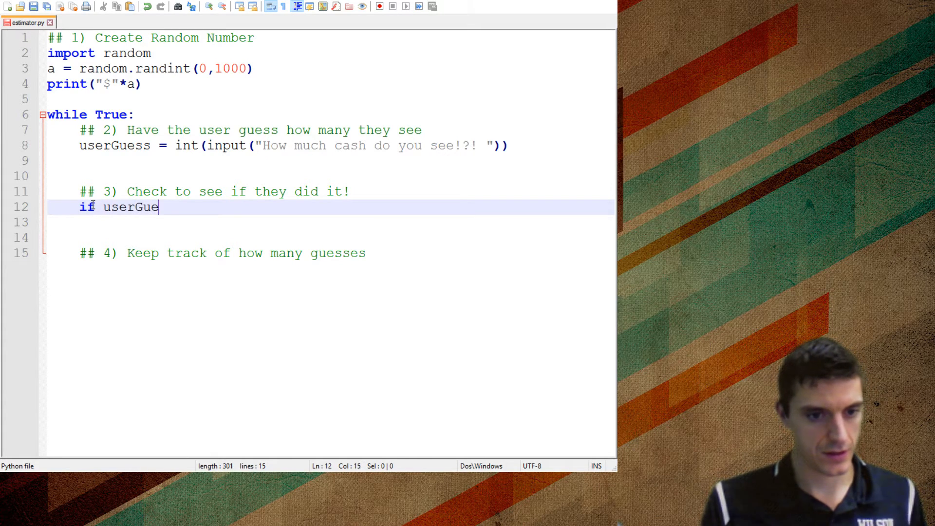
pyautogui.write('ss =')
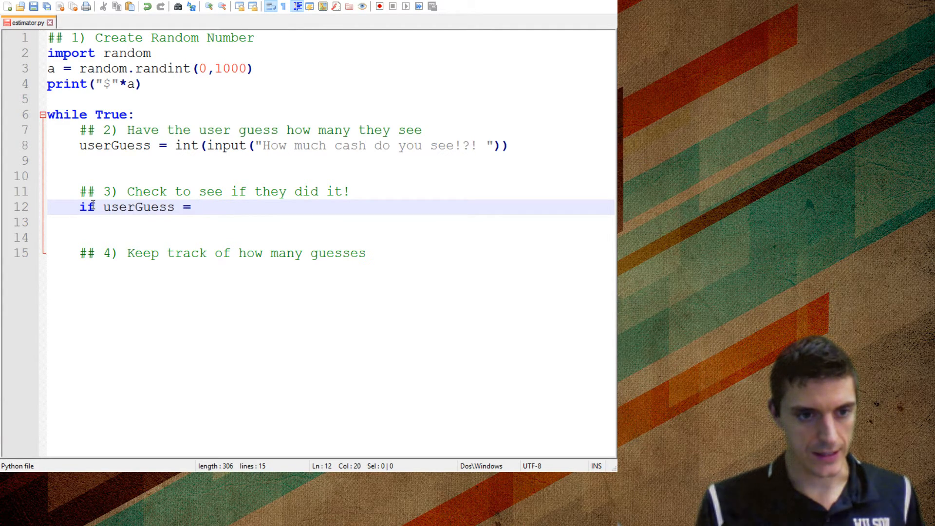
pyautogui.write('a:')
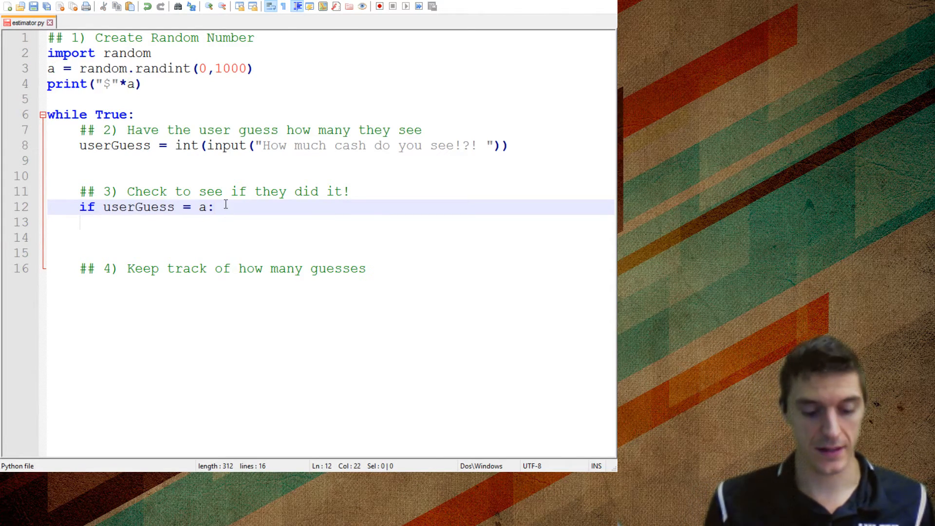
# Add an indented break under the if line and select the comparison to fix it
pyautogui.write('brea')
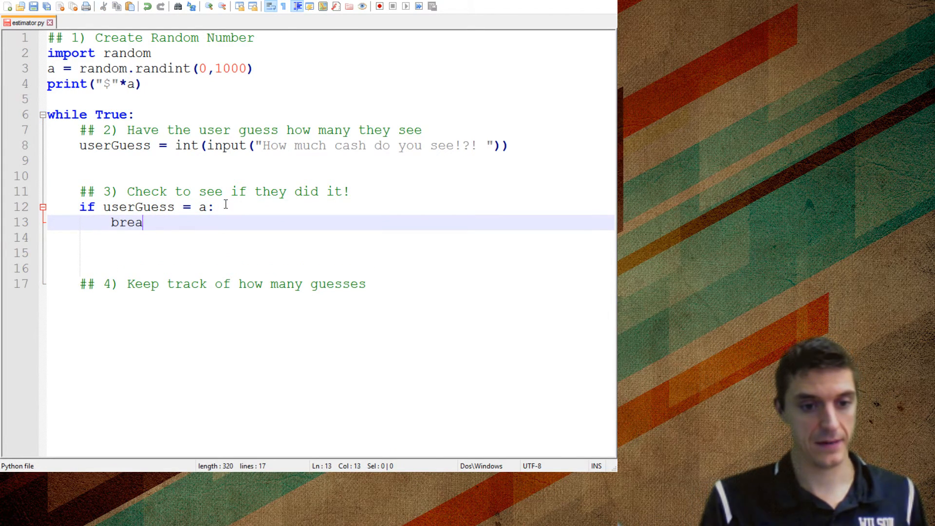
pyautogui.write('k')
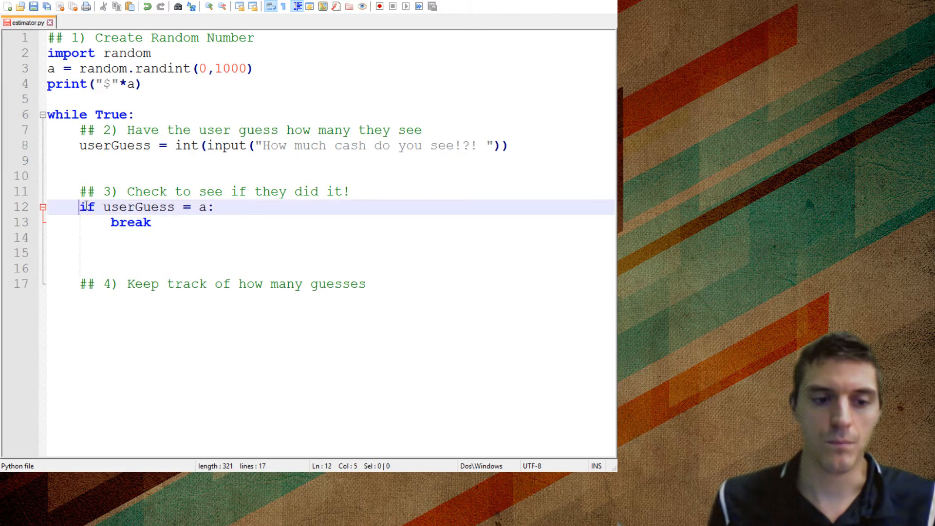
pyautogui.click(66, 115)
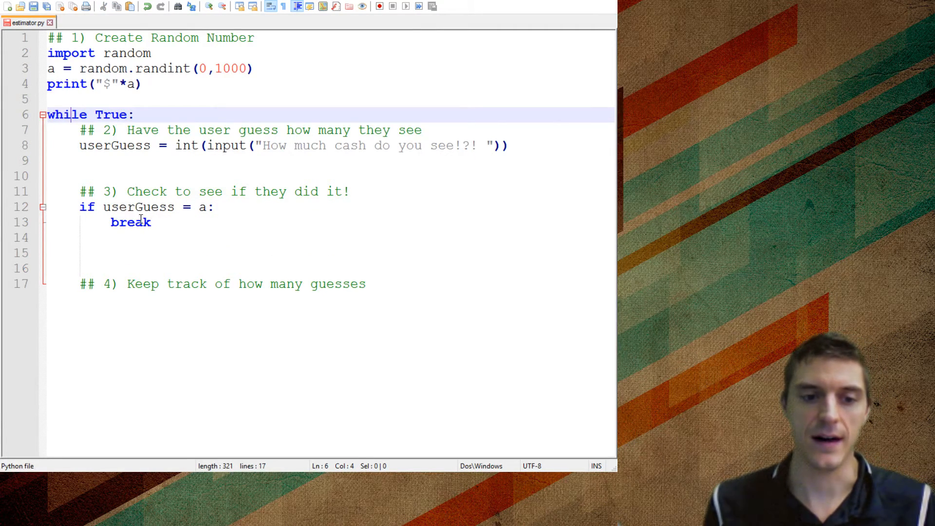
pyautogui.doubleClick(130, 222)
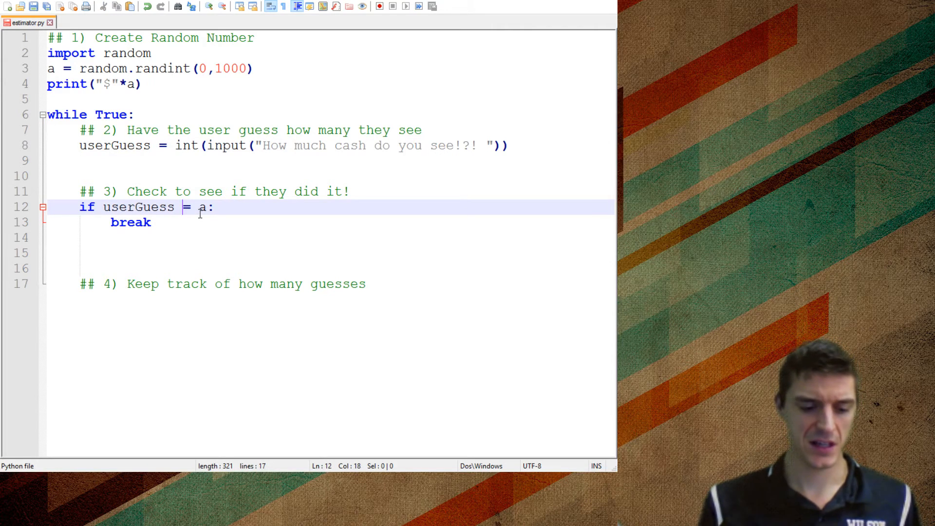
# Change the if comparison to == and remove the stray character
pyautogui.write('=')
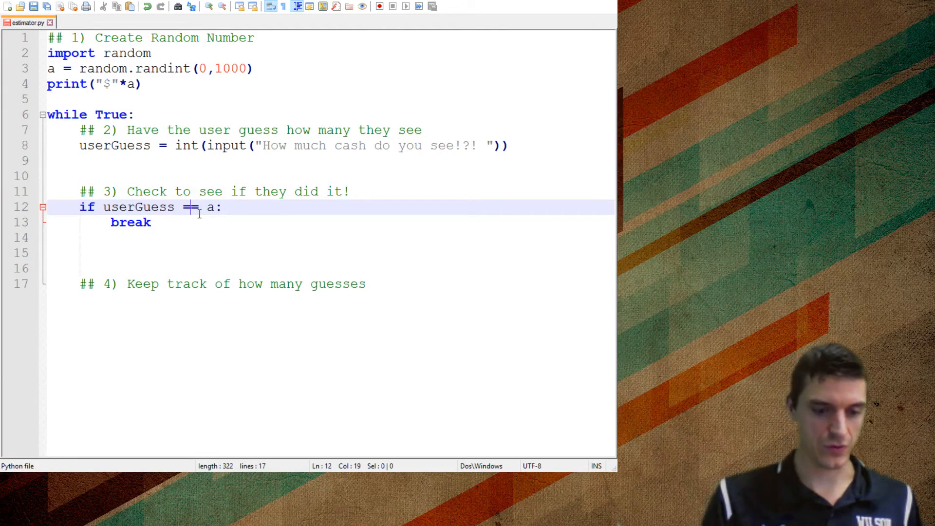
pyautogui.write('?')
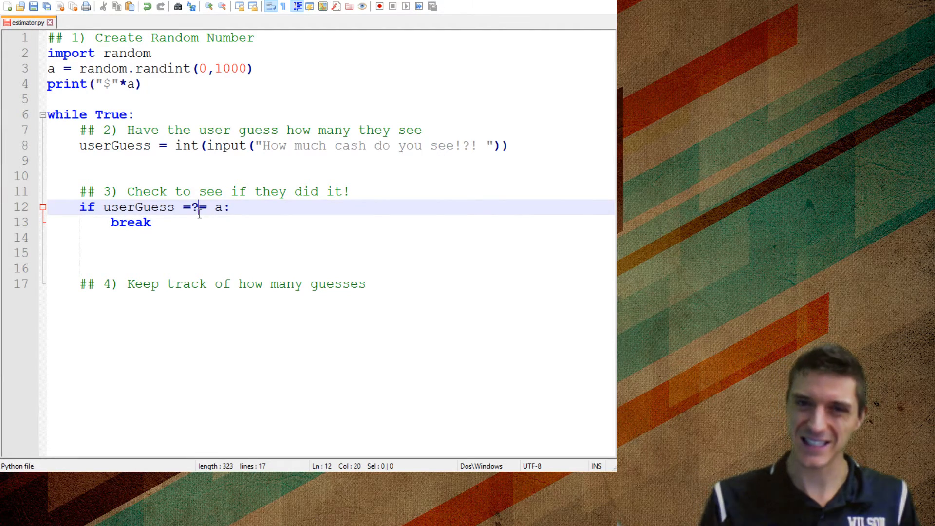
pyautogui.press('Backspace')
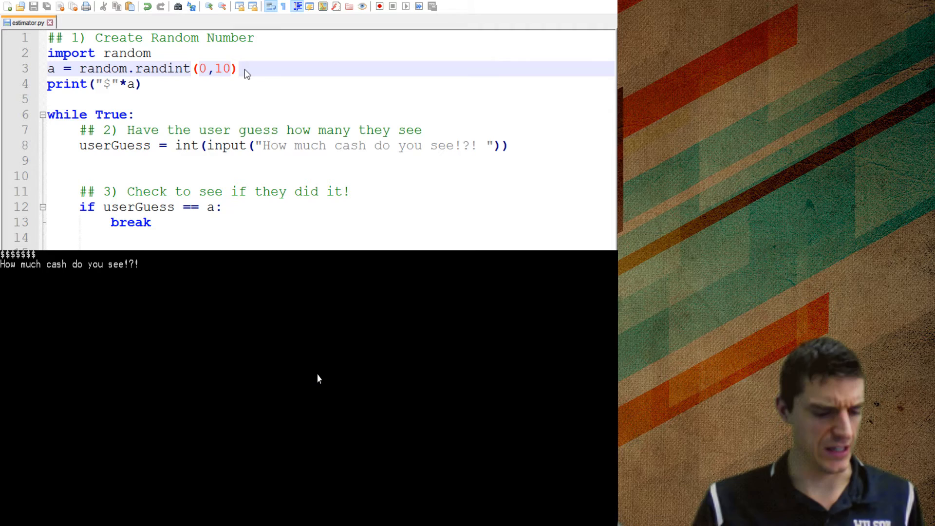
# Enter guesses 3 and 26 at the cash prompt until the loop breaks
pyautogui.write('3')
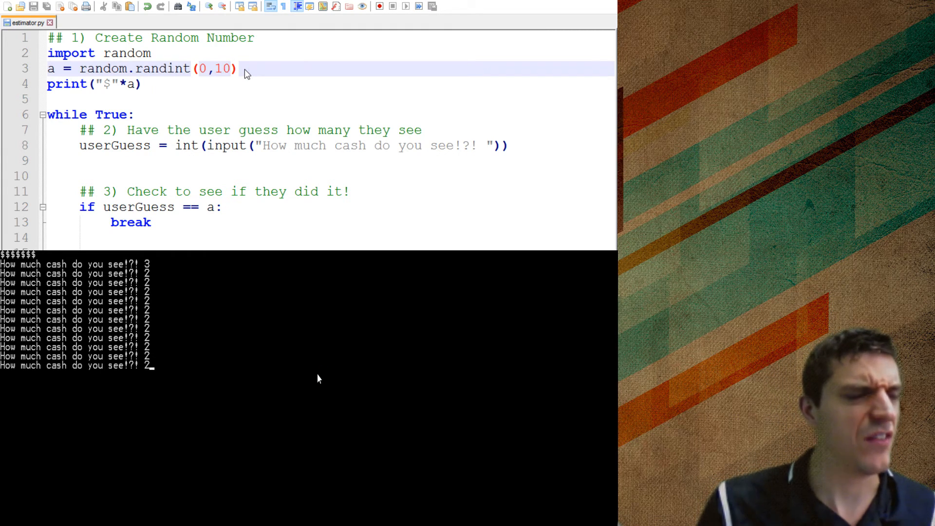
pyautogui.write('26')
pyautogui.write('7')
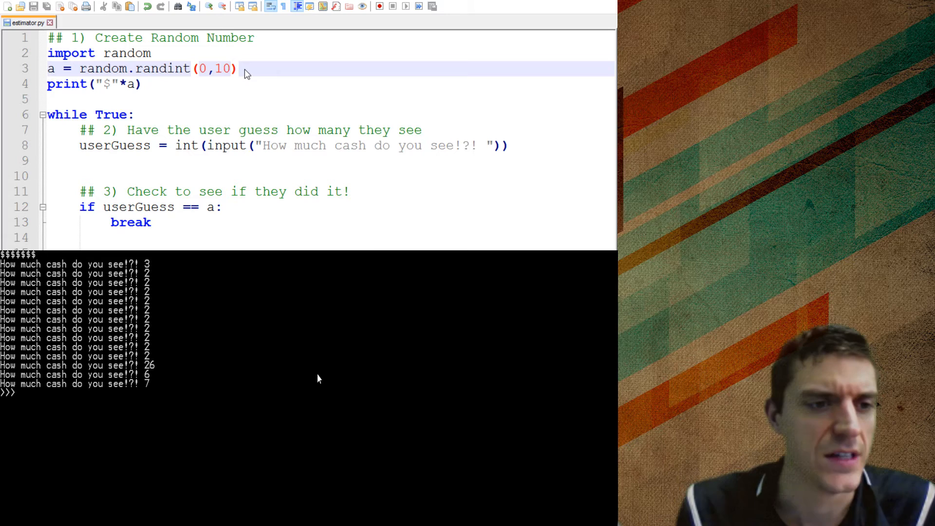
pyautogui.moveTo(575, 292)
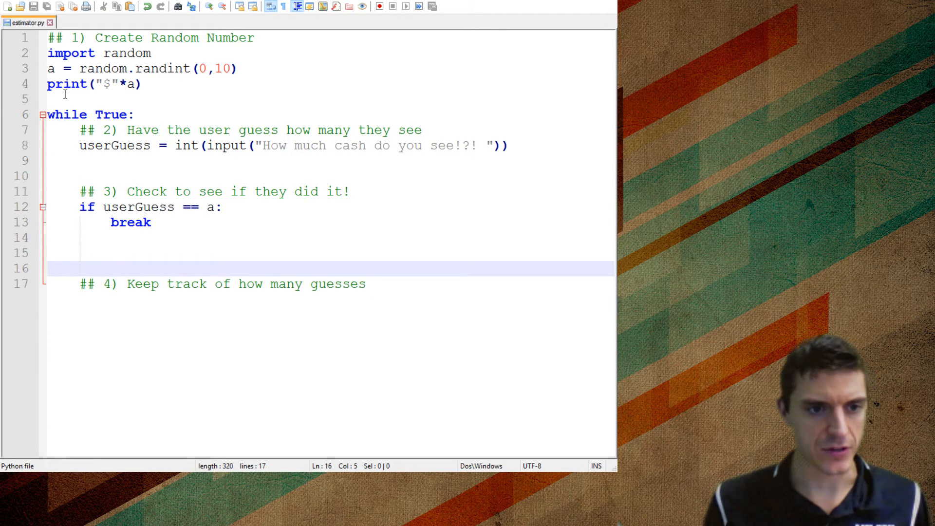
# Initialise counter = 0 before the while loop
pyautogui.write('counter =')
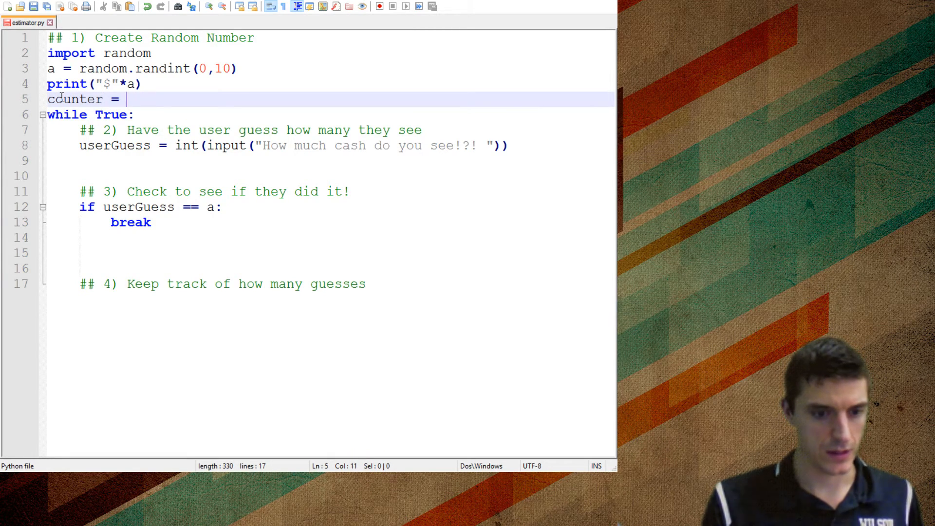
pyautogui.write('0')
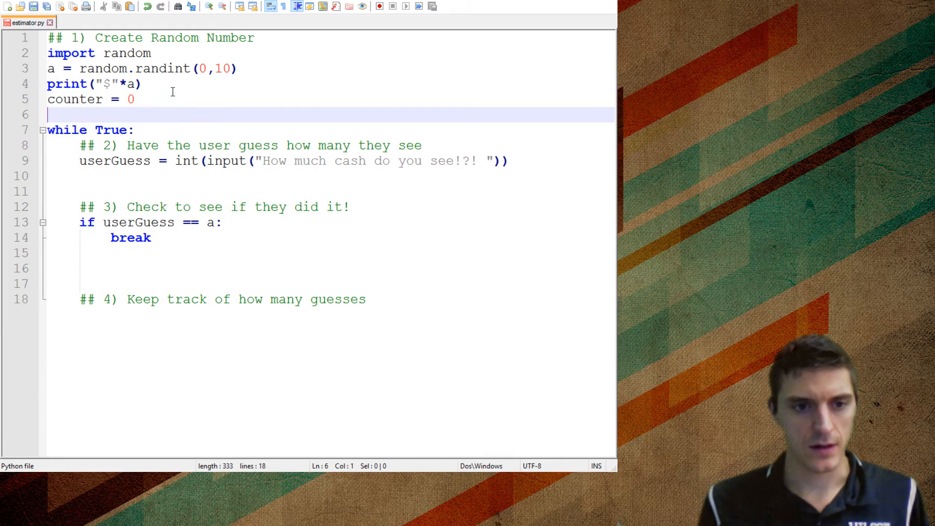
pyautogui.click(51, 100)
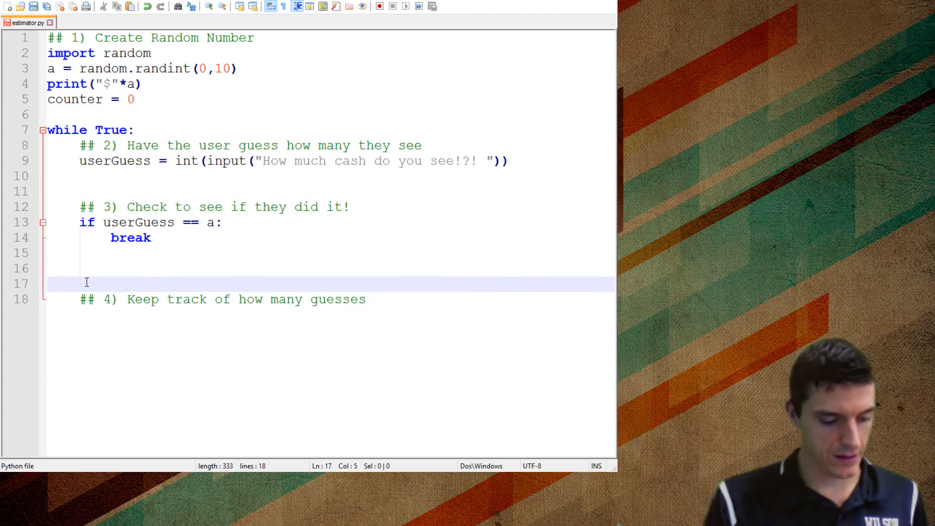
# Add counter = counter + 1 inside the loop after each guess
pyautogui.write('counter')
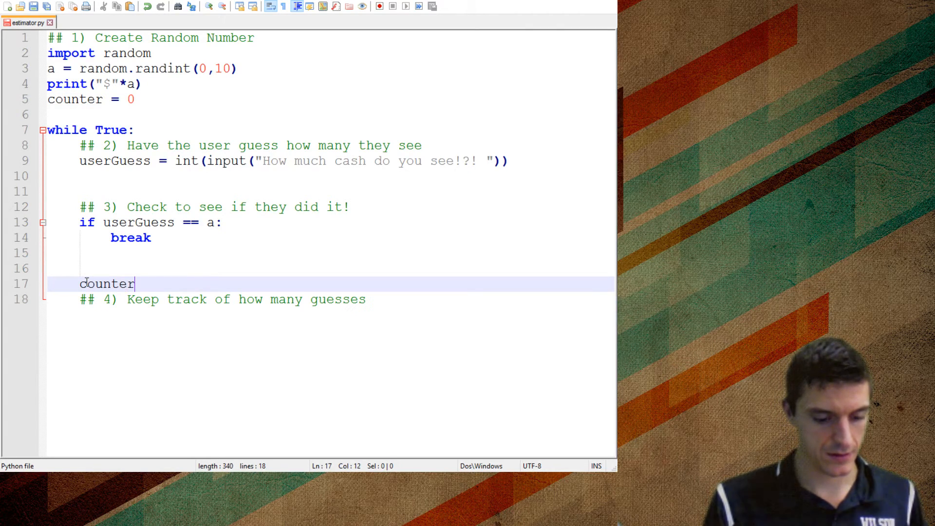
pyautogui.write('= counter')
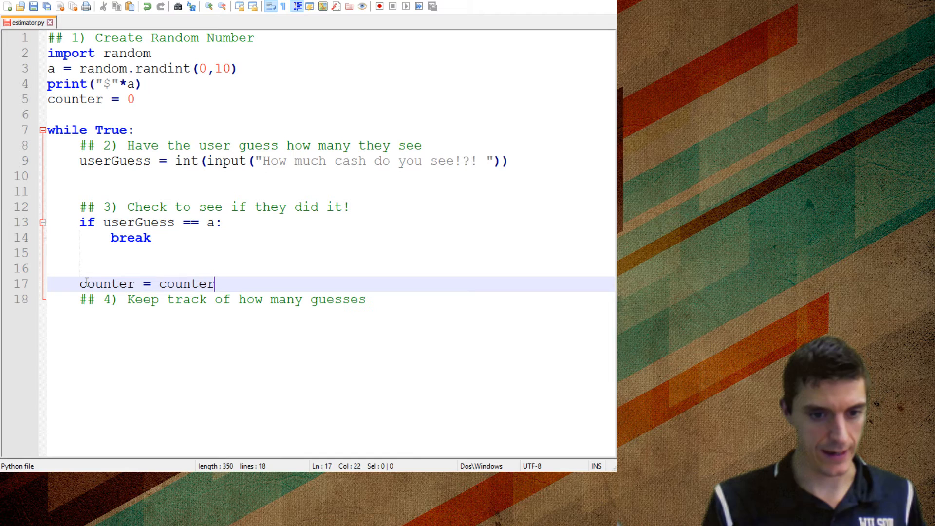
pyautogui.write('+ 1')
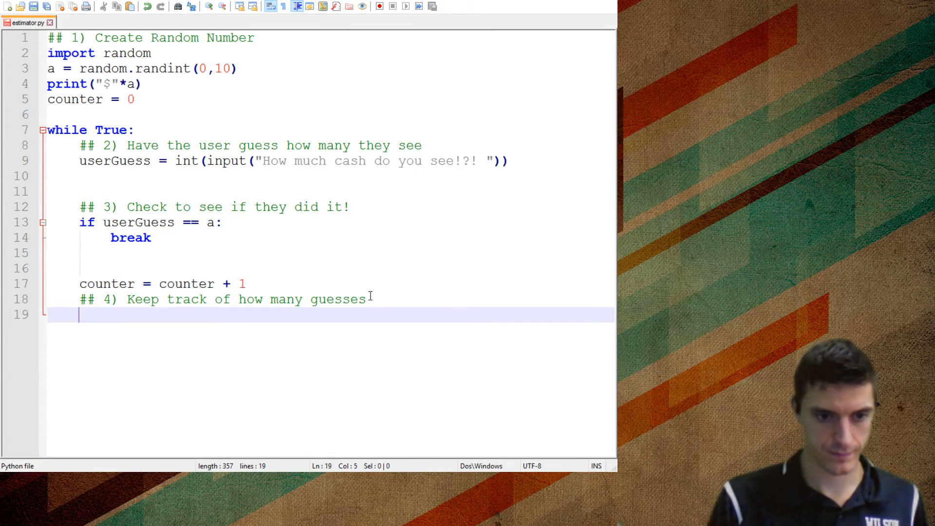
# Add print("So far it took you {} tries".format(counter)) inside the loop
pyautogui.write('print(*')
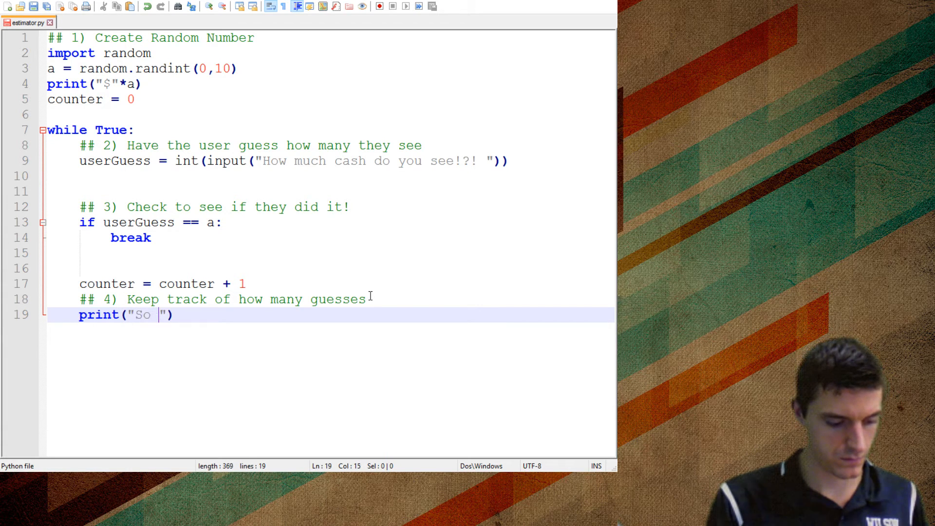
pyautogui.write('far it took you {')
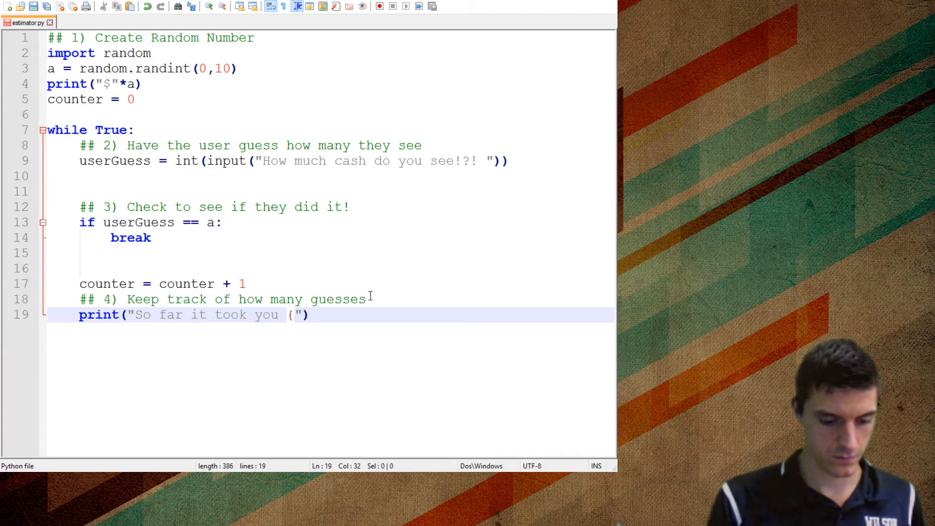
pyautogui.write('} tries')
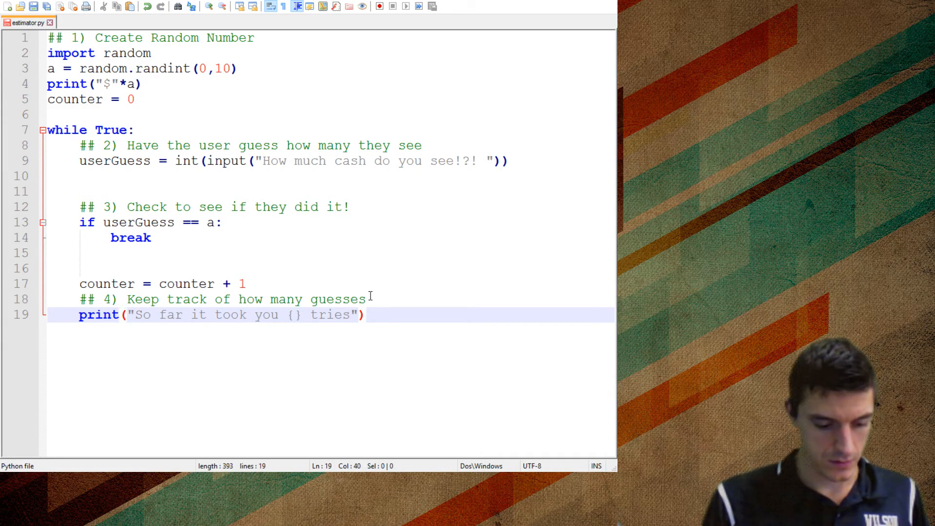
pyautogui.write('.format(')
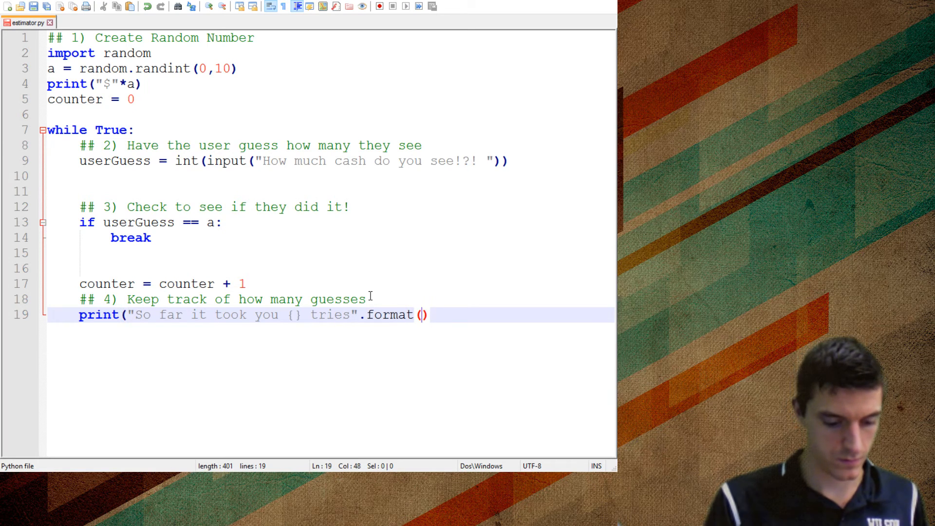
pyautogui.write('cou')
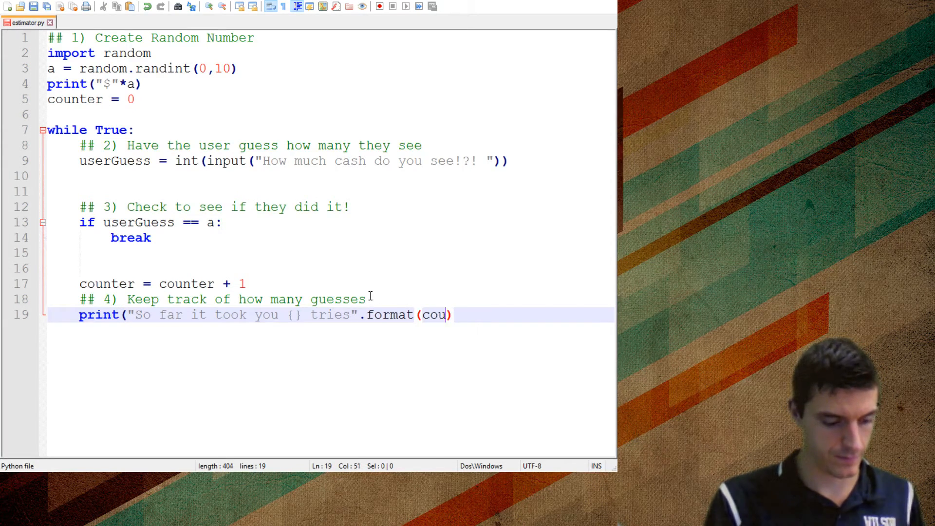
pyautogui.write('nter')
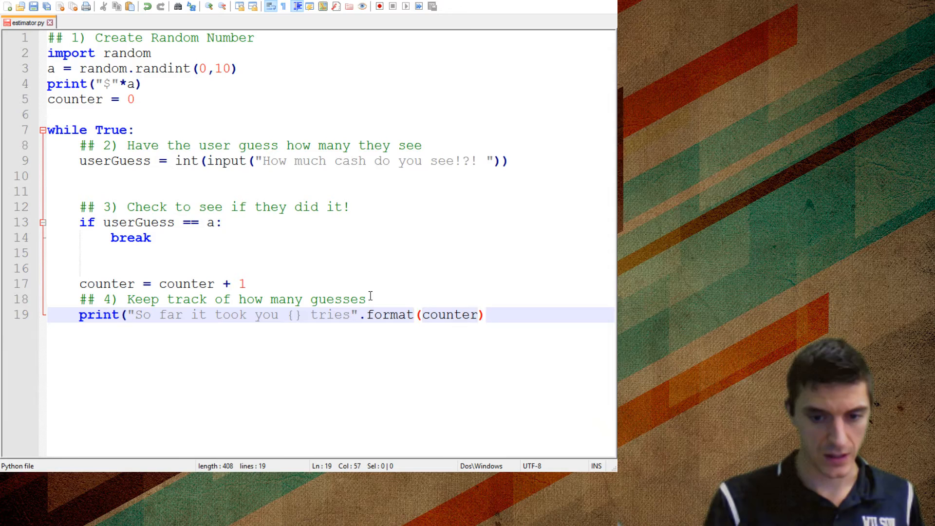
pyautogui.write(')')
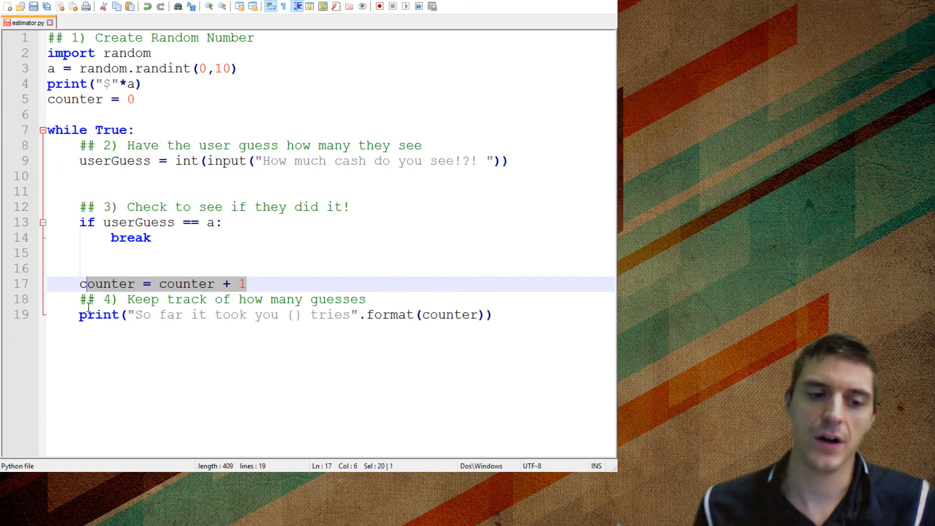
pyautogui.click(356, 315)
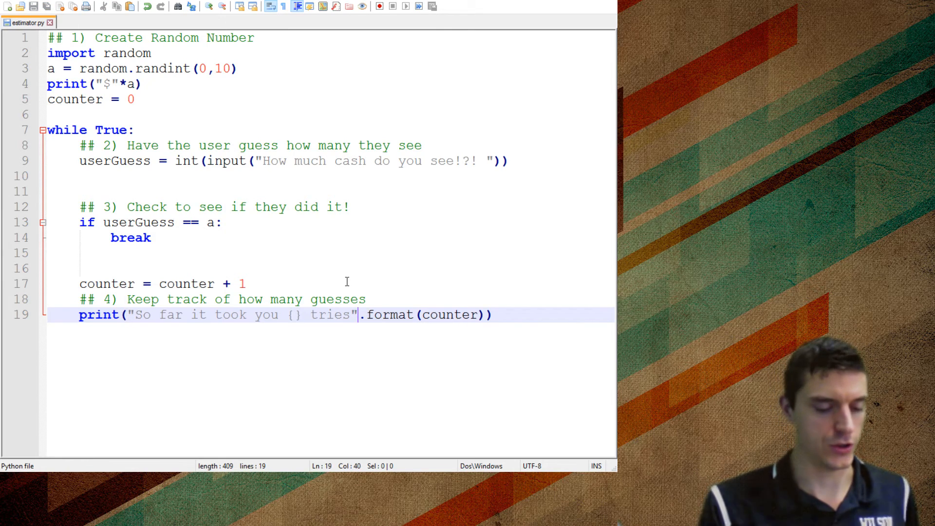
pyautogui.click(378, 7)
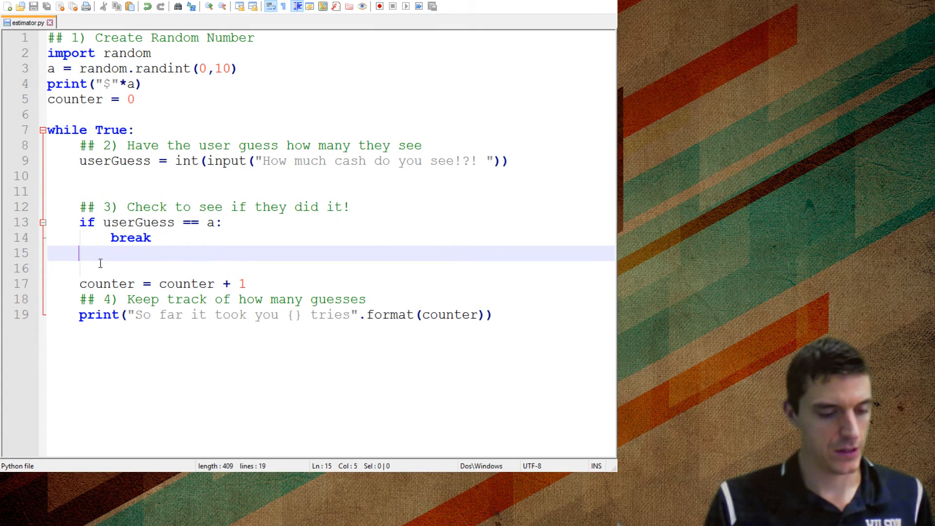
# Add if userGuess < a: print("Too high! Try lower dummy")
pyautogui.write('if u')
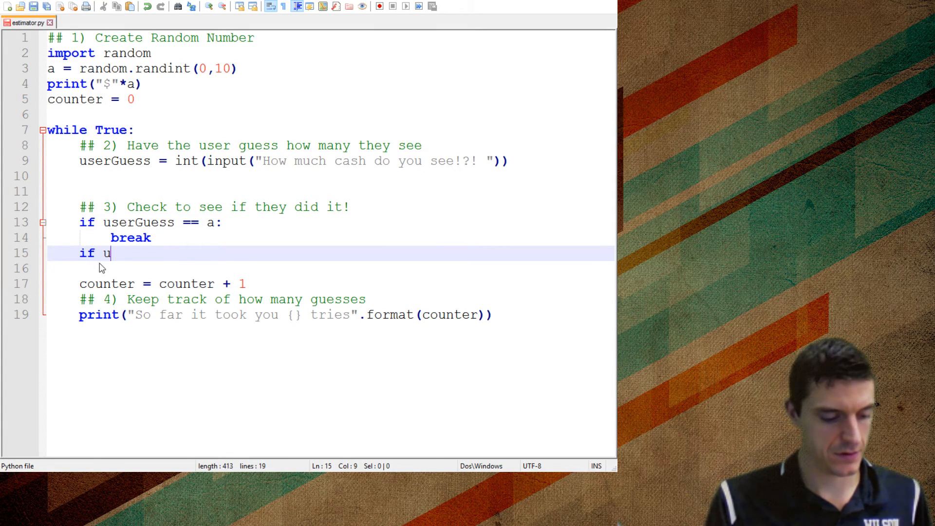
pyautogui.write('serGuess <')
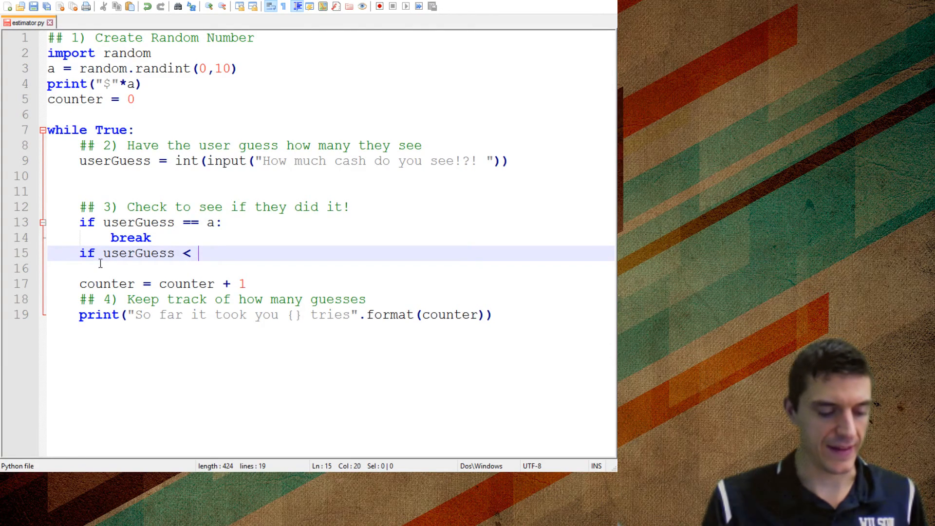
pyautogui.write('a:')
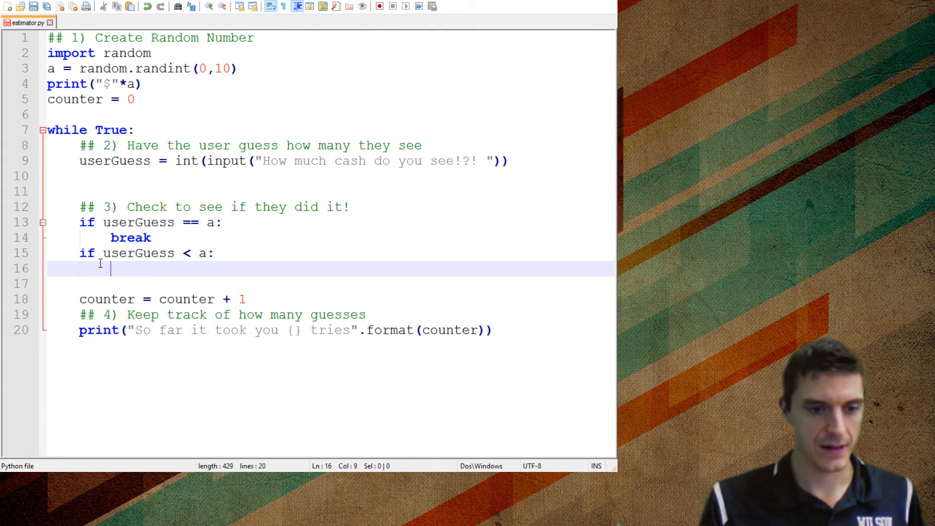
pyautogui.write('print()')
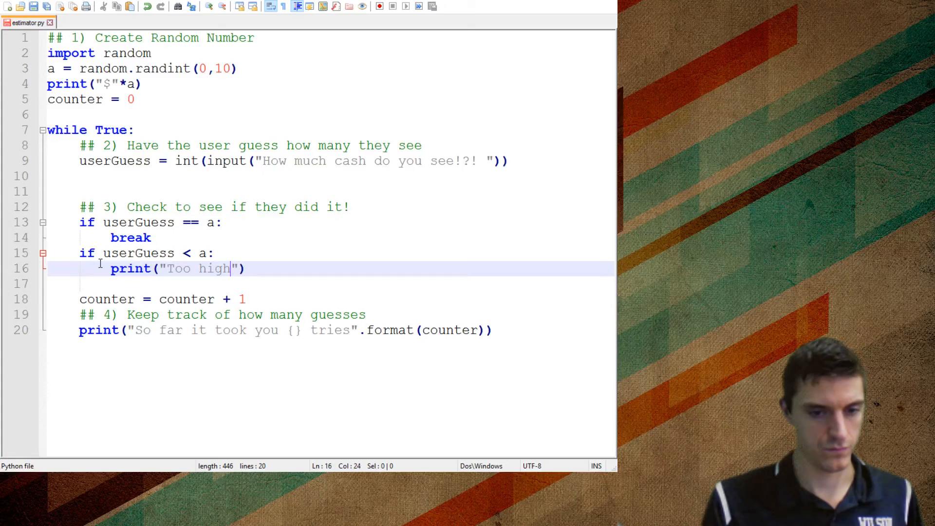
pyautogui.write('! Try l')
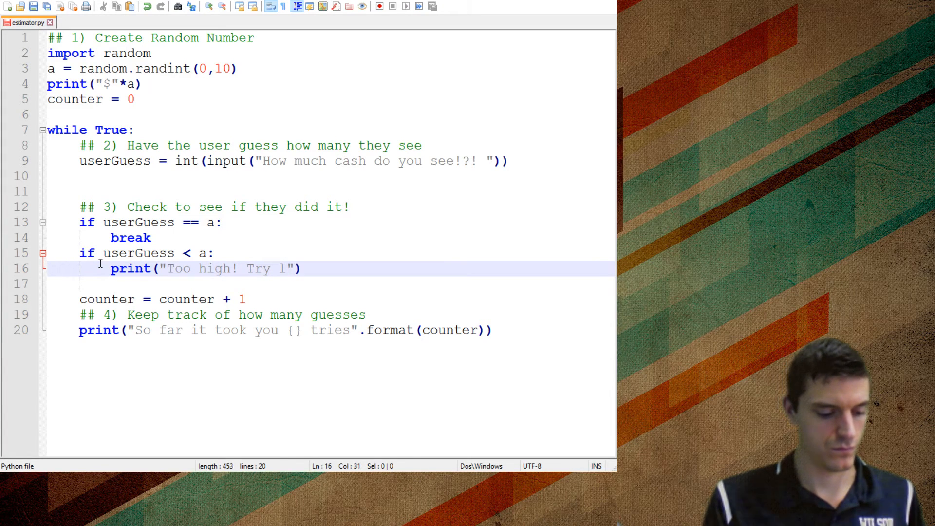
pyautogui.write('ower dummy')
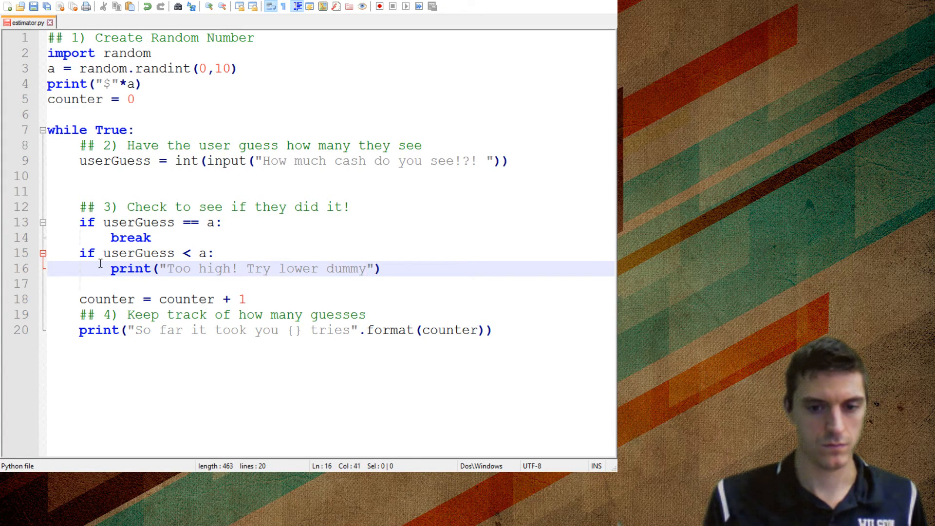
# Duplicate the check as userGuess > a printing "Yikes, your no good, guess higher"
pyautogui.press('Enter')
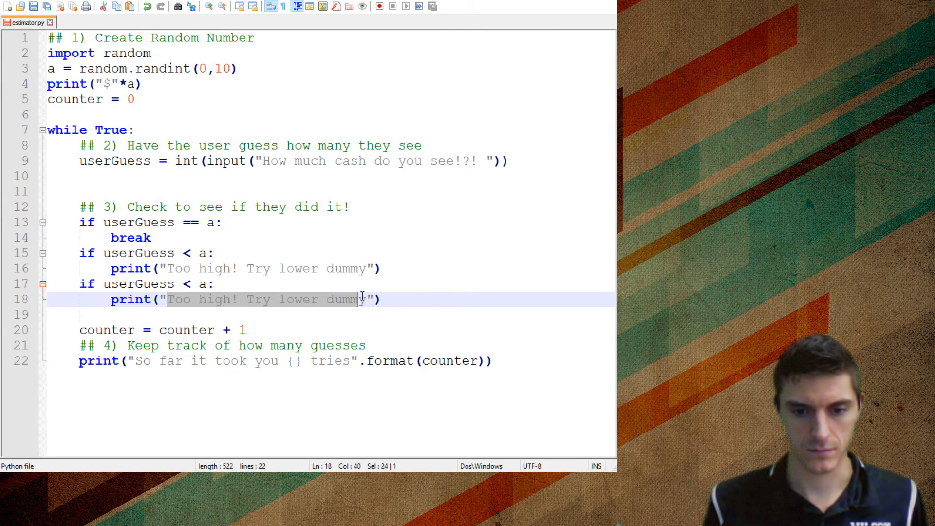
pyautogui.write('Yikes, your no good,")')
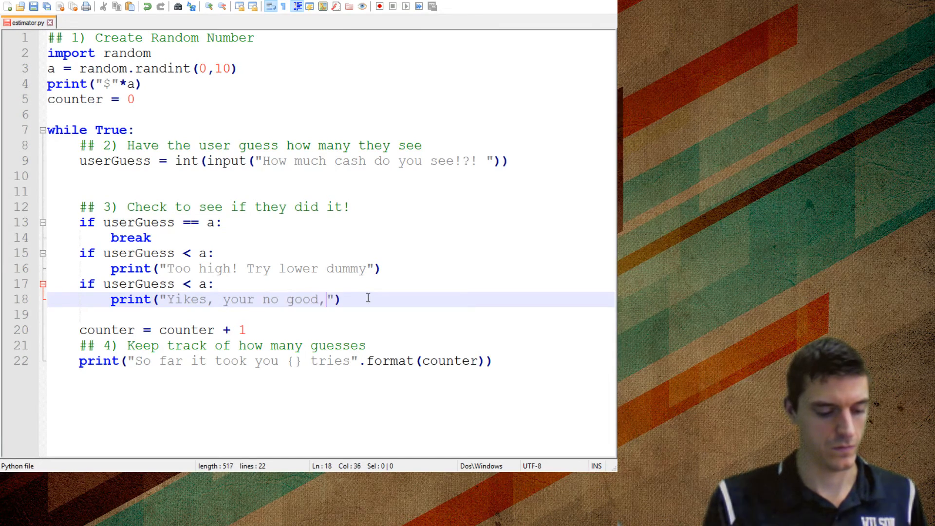
pyautogui.write('guess higher')
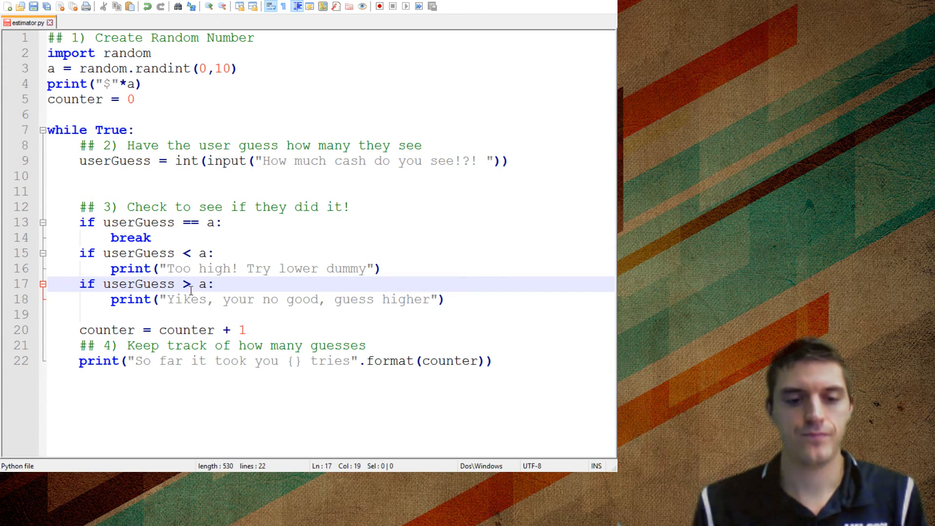
pyautogui.write('+')
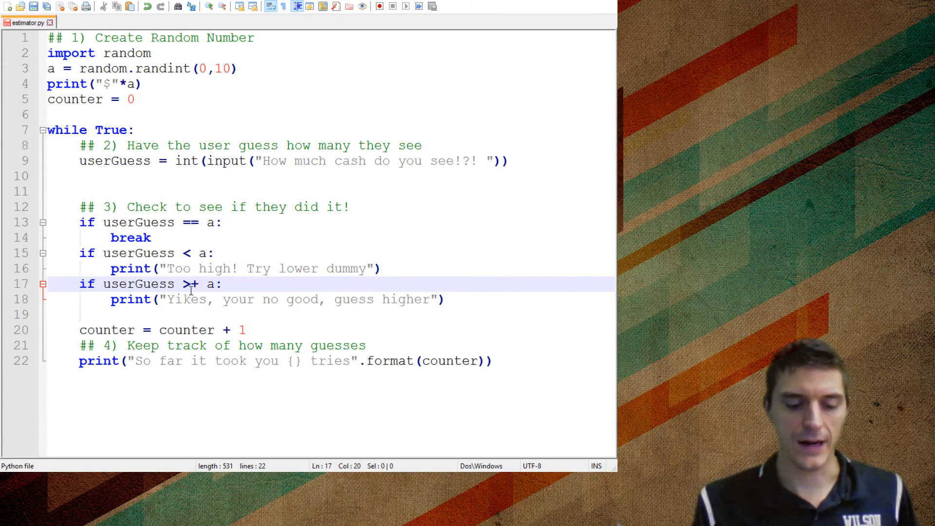
pyautogui.write('=')
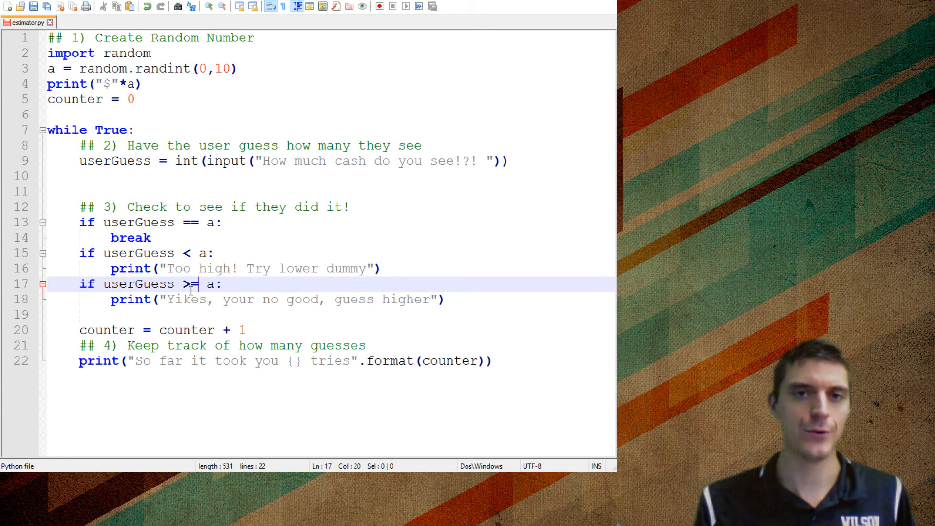
pyautogui.press('Backspace')
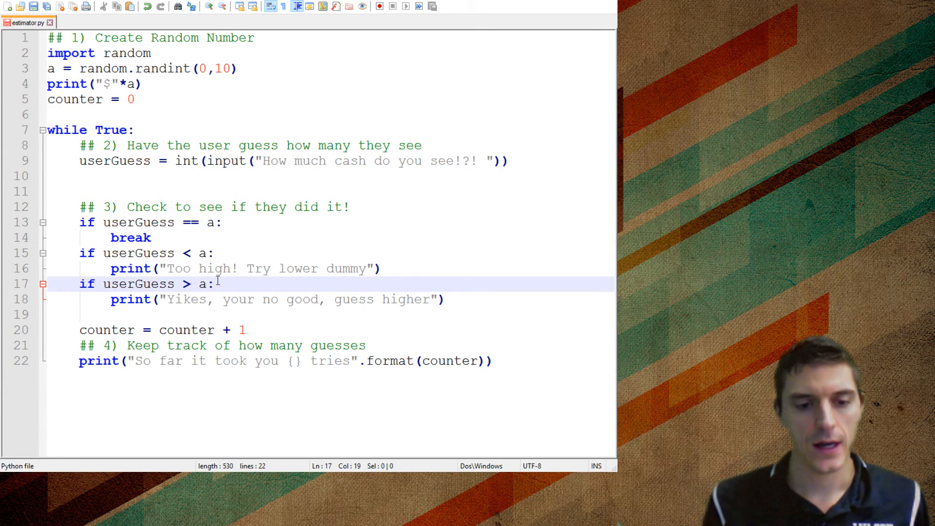
# In the match branch, print a Congrats message reporting the try count via .format(counter)
pyautogui.doubleClick(130, 269)
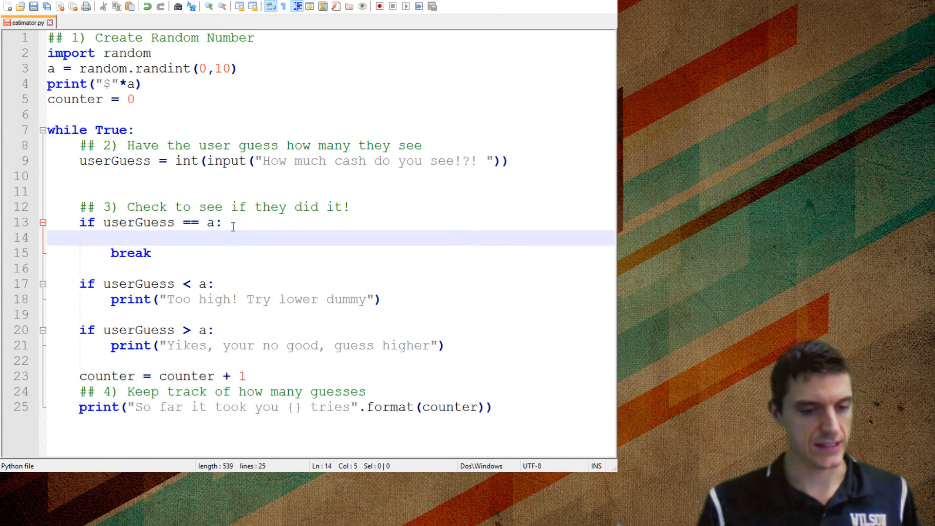
pyautogui.write('print()')
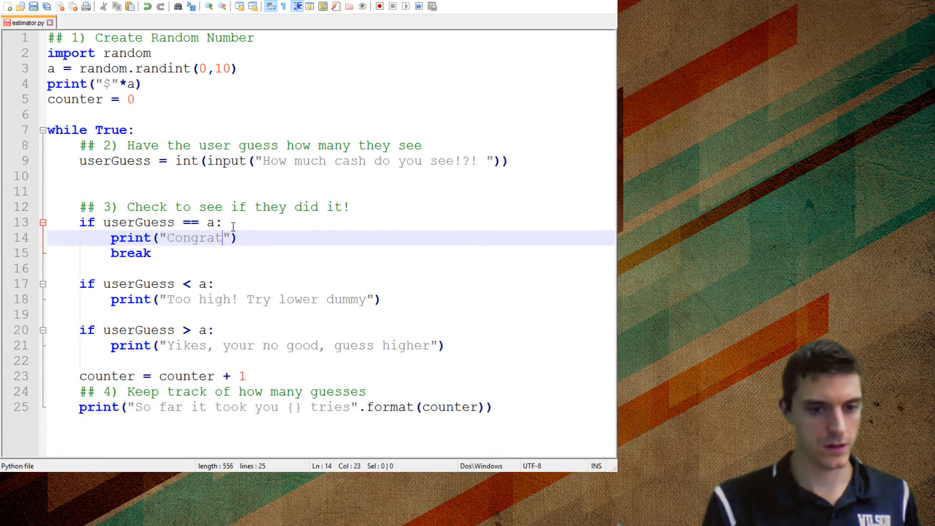
pyautogui.write('s! It')
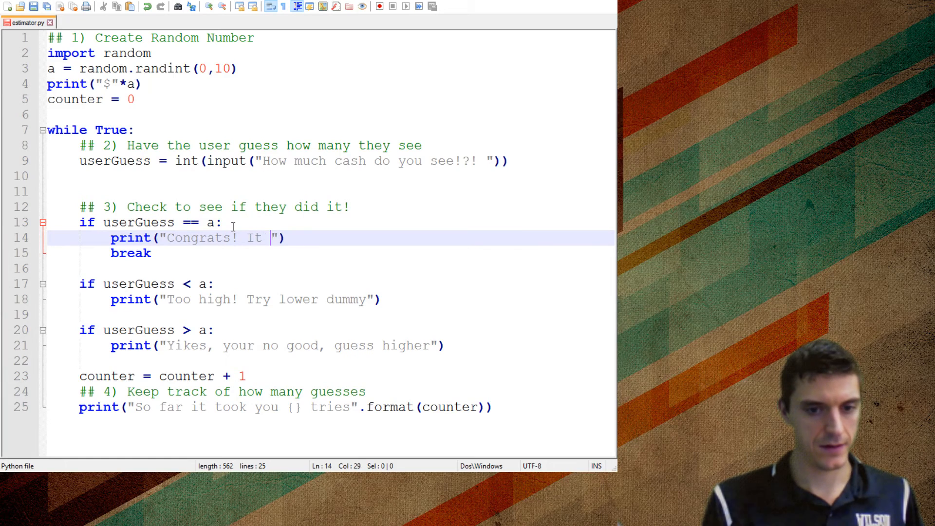
pyautogui.write('took you {} try')
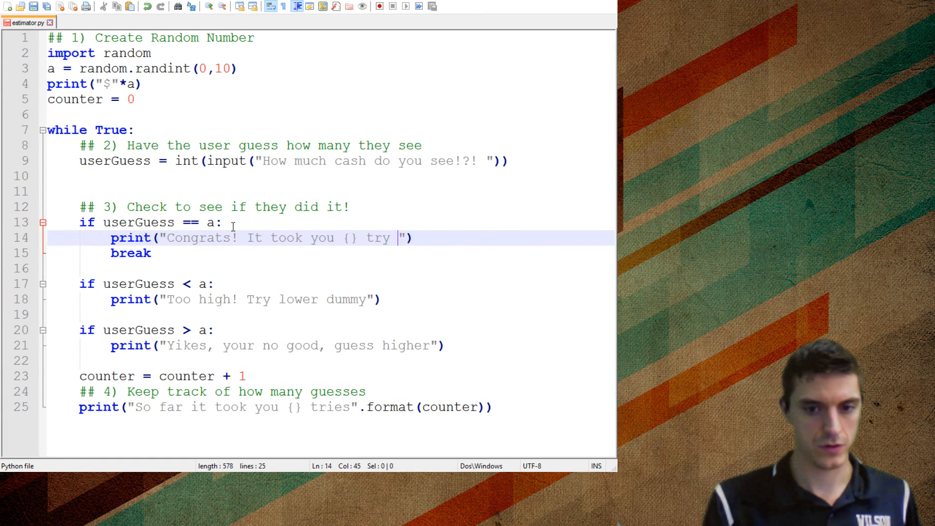
pyautogui.write('to figure ou')
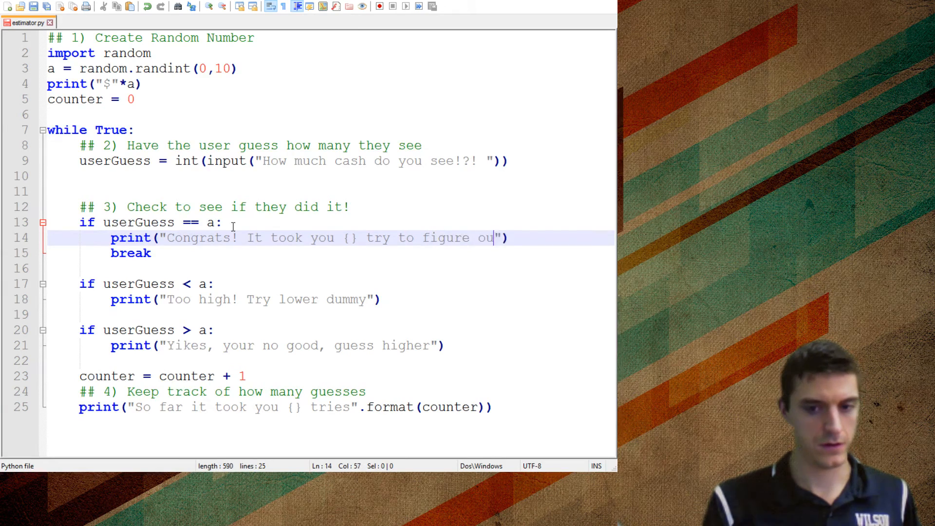
pyautogui.write('t!".format(')
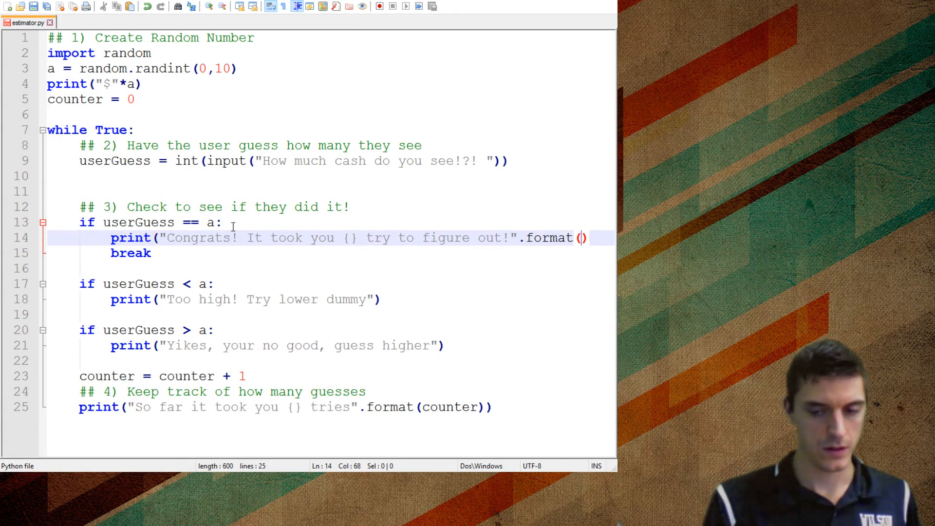
pyautogui.write('counter')
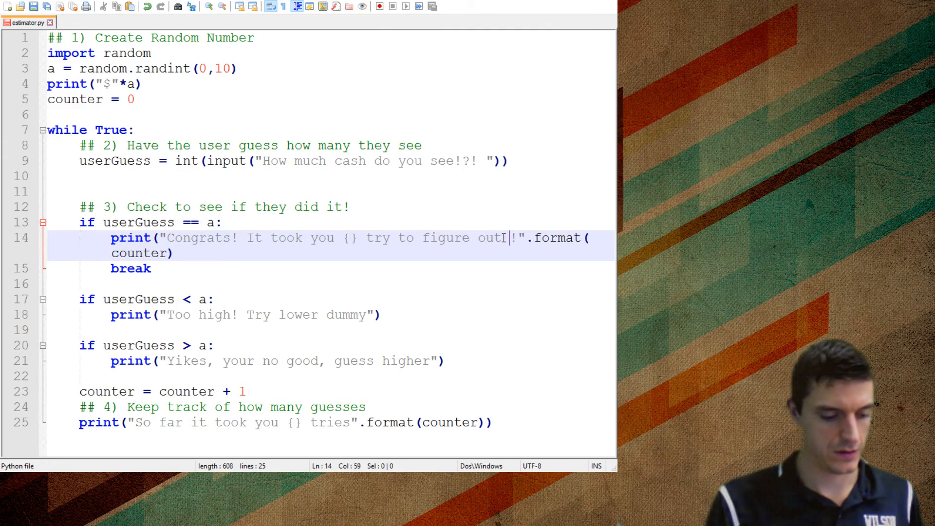
# Extend the message with 'there were {} dollars!' and .format(counter, a)
pyautogui.write('there were')
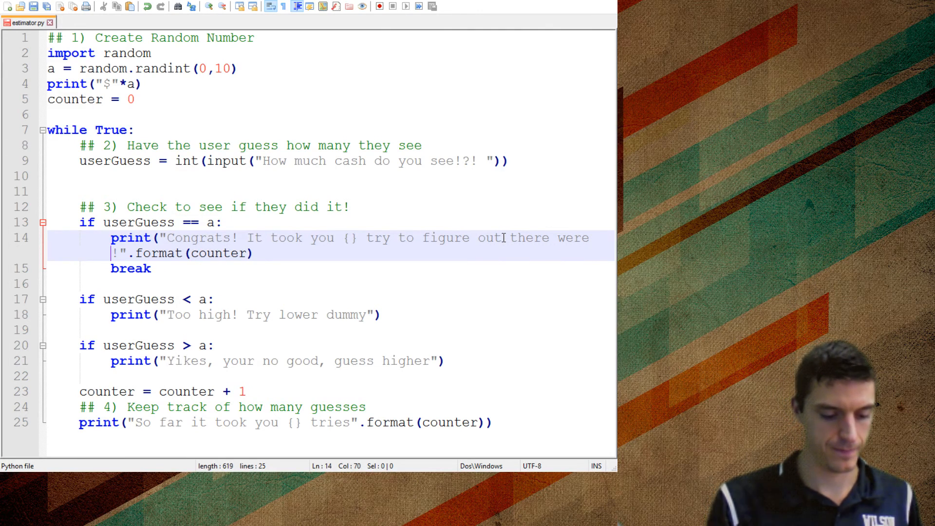
pyautogui.write('{} dolla')
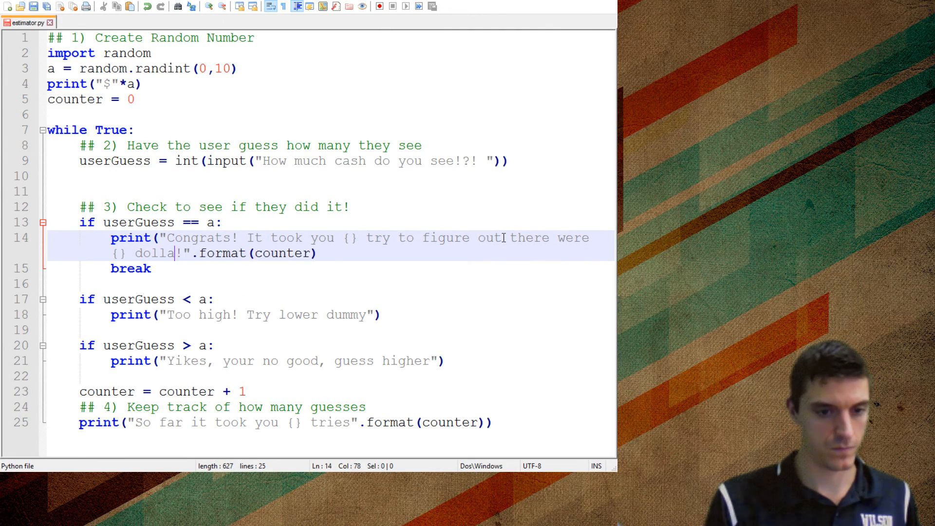
pyautogui.write('rs')
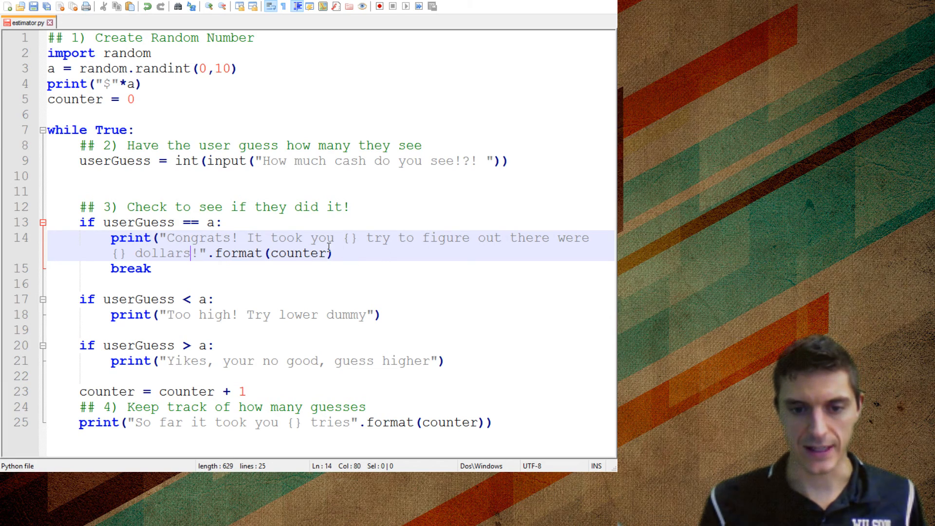
pyautogui.write(', a')
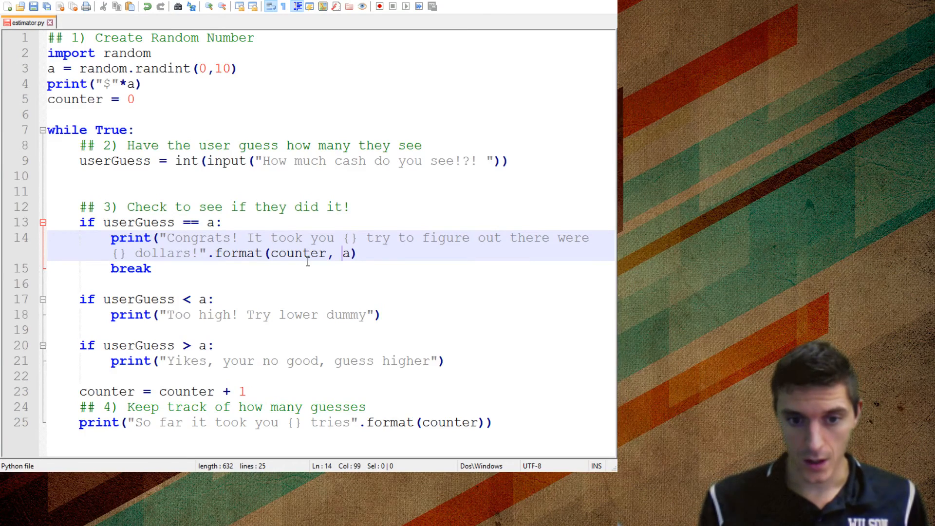
pyautogui.write(')')
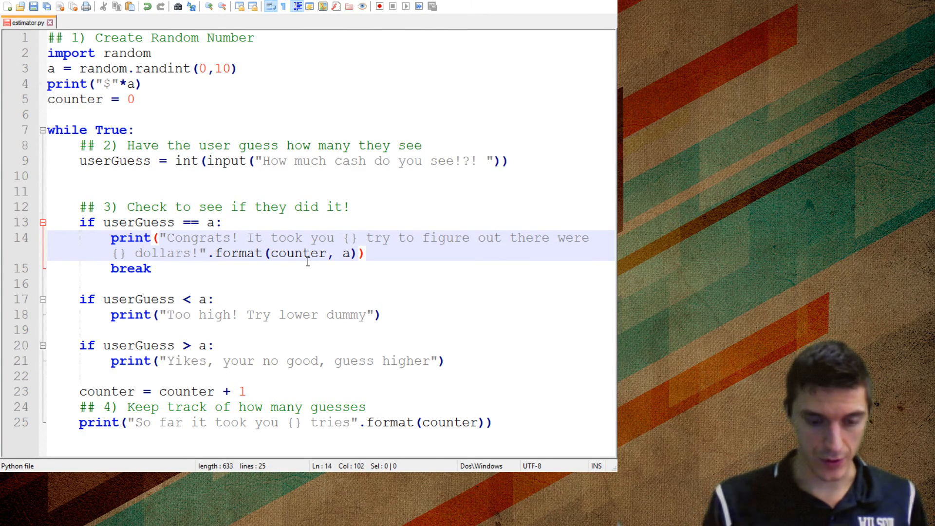
# Test-run estimator.py and enter guess 5 at the cash prompt
pyautogui.click(379, 7)
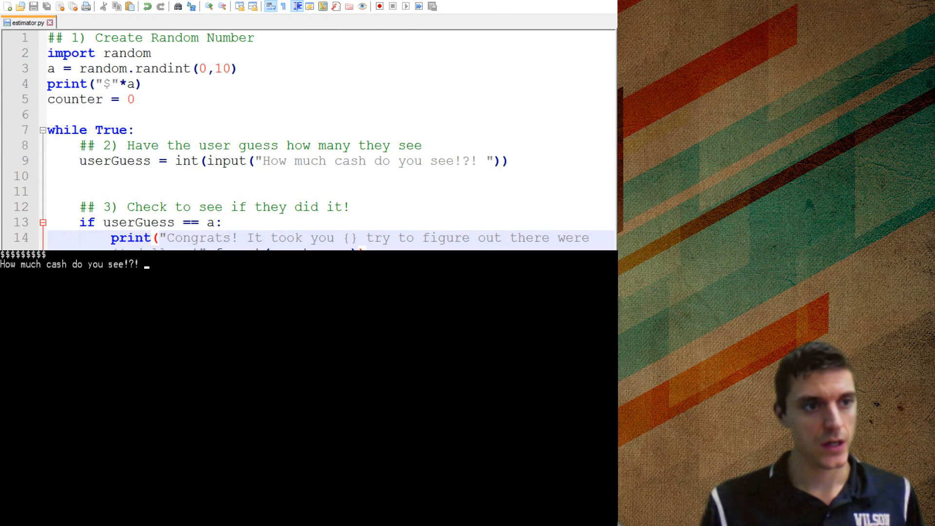
pyautogui.write('5')
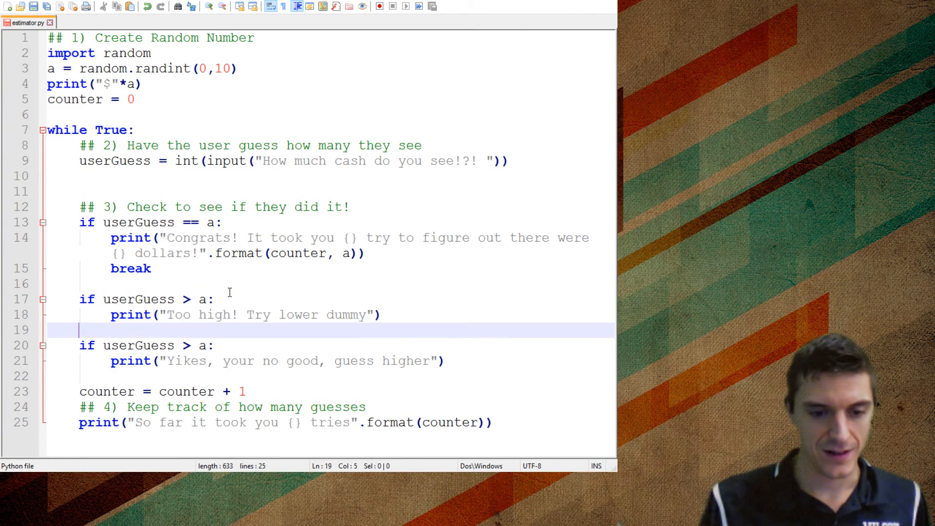
# Change the guess-higher check to userGuess < a, then test with guesses 3, 5, 4 until Congrats
pyautogui.write('<')
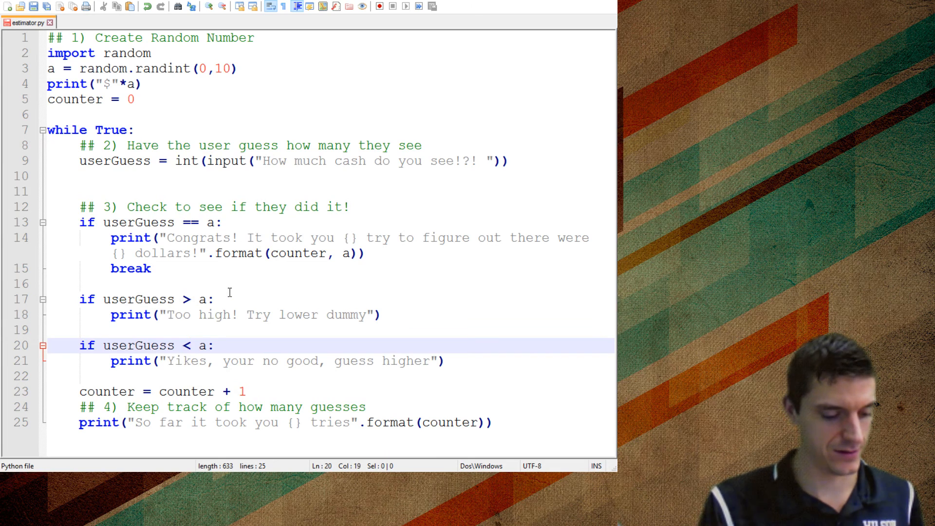
pyautogui.click(379, 7)
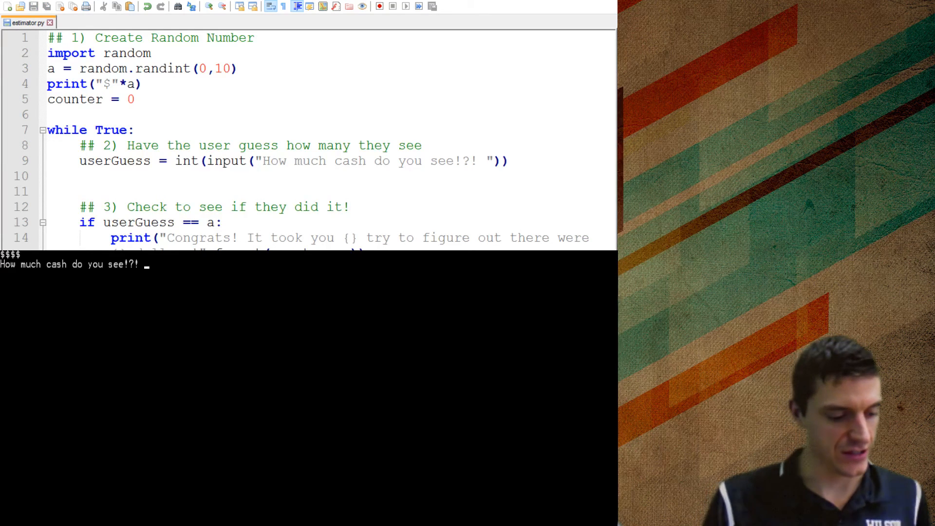
pyautogui.write('3')
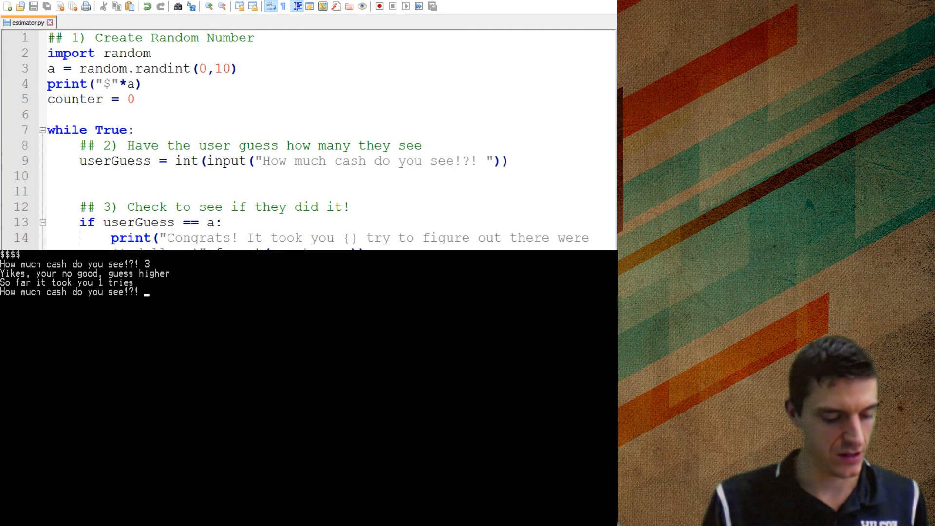
pyautogui.write('5')
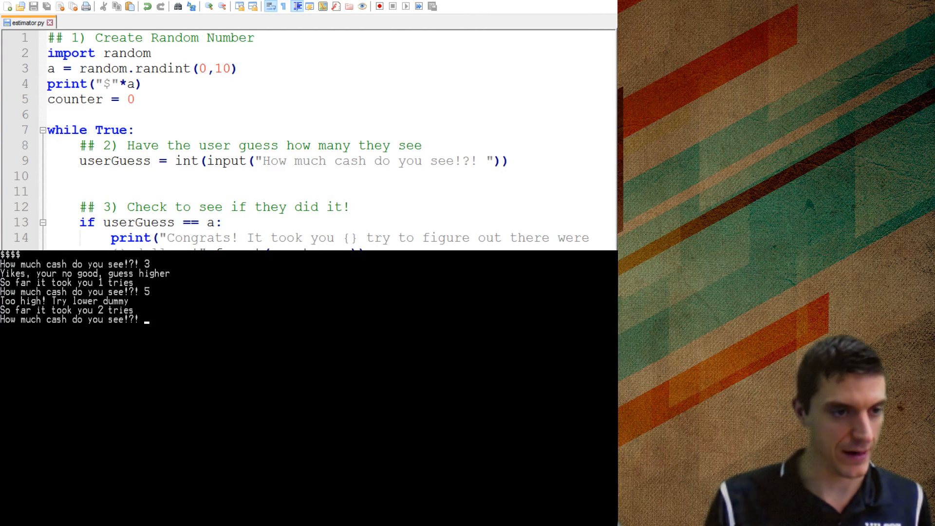
pyautogui.write('4')
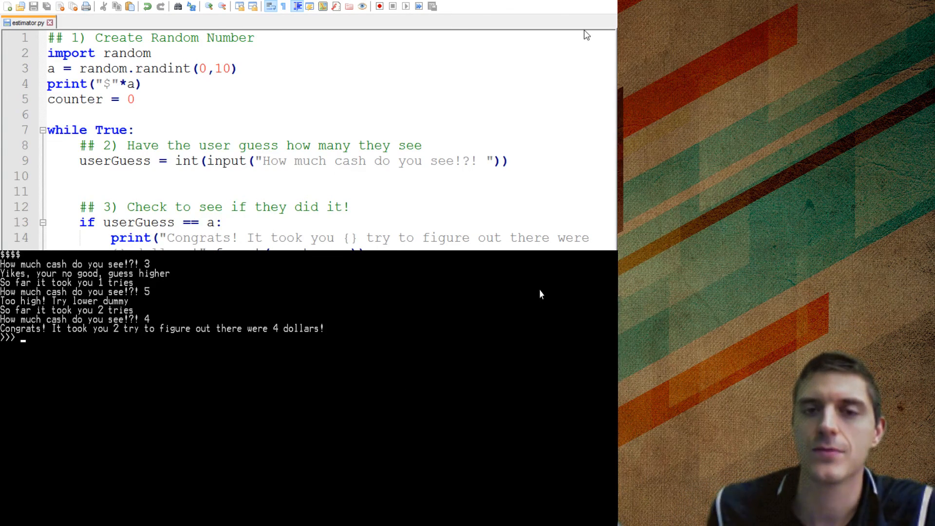
pyautogui.moveTo(161, 301)
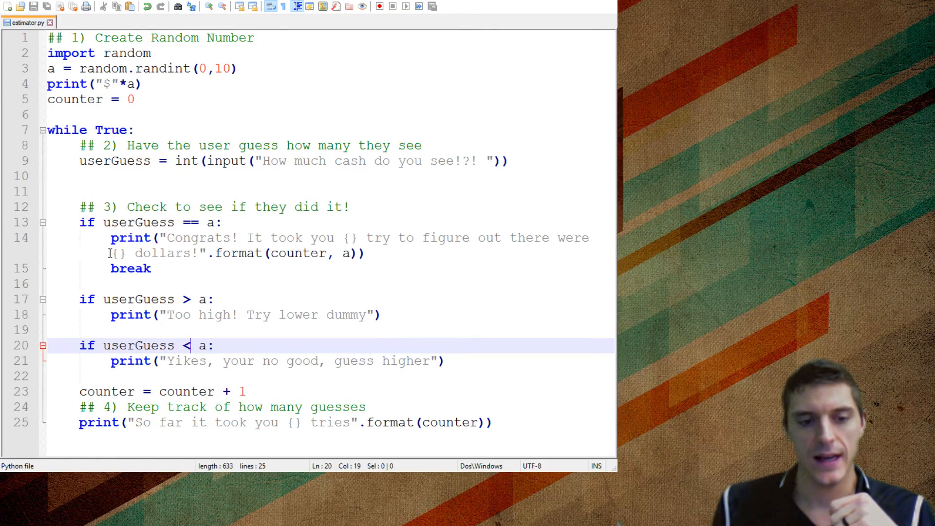
# Add counter = counter + 1 under if userGuess == a so the winning guess counts
pyautogui.moveTo(79, 222); pyautogui.dragTo(151, 269)
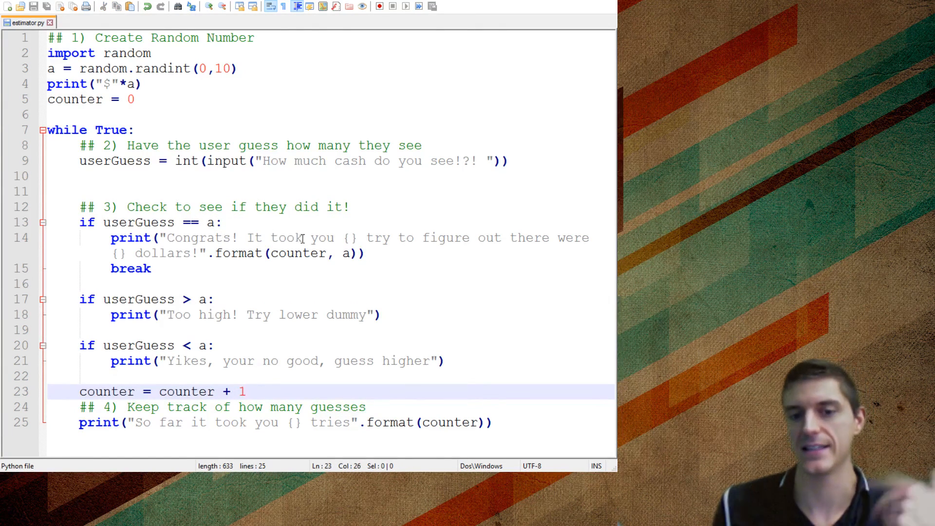
pyautogui.click(239, 222)
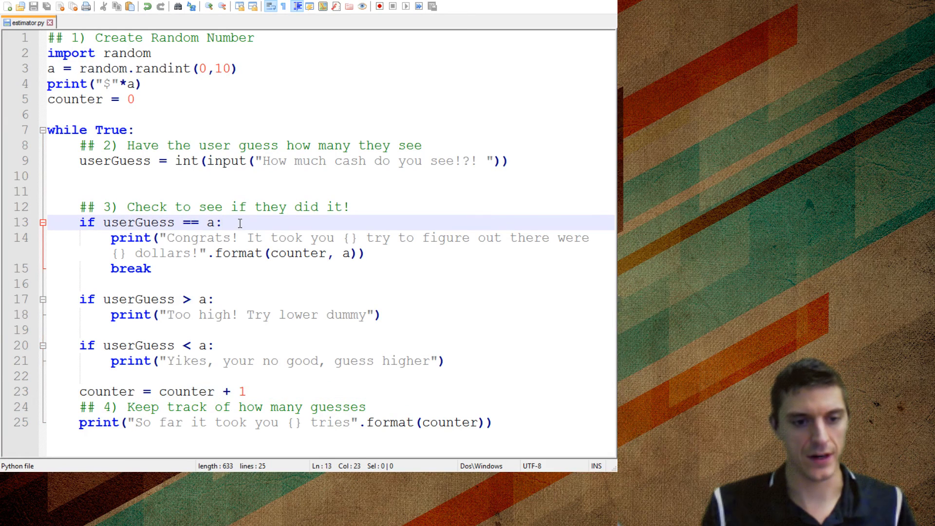
pyautogui.write('counter = coun')
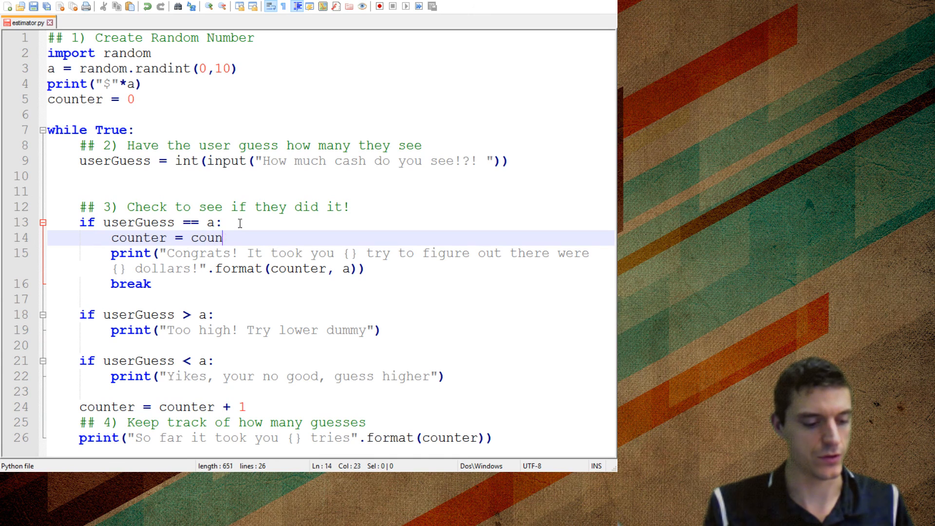
pyautogui.write('ter + 1')
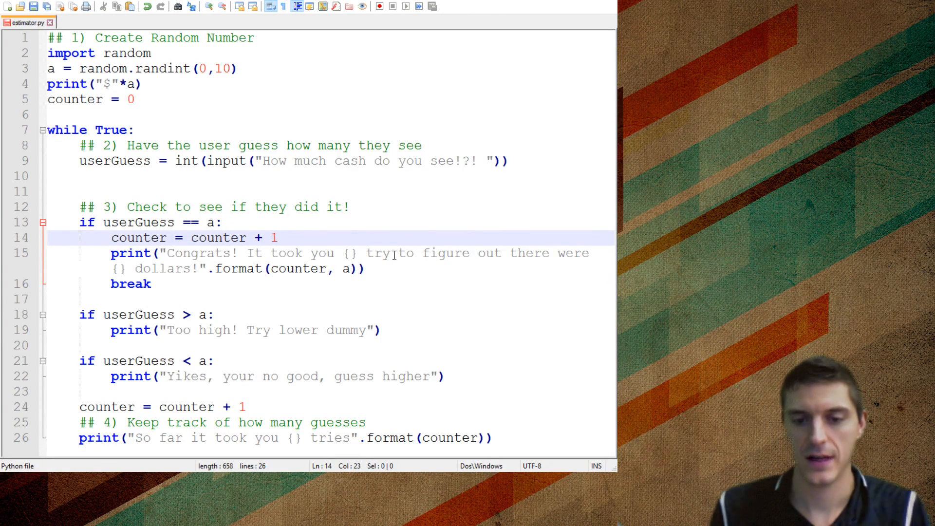
pyautogui.write('p')
pyautogui.click(350, 261)
pyautogui.write('ies')
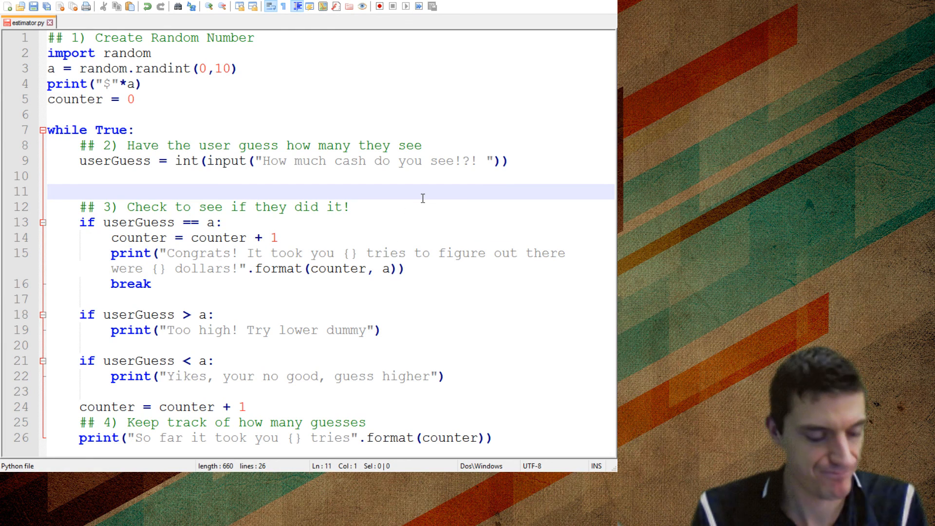
# Test-run the game with guesses 5, 1000, 9, 8, 10 until Congrats reports 5 tries
pyautogui.click(378, 7)
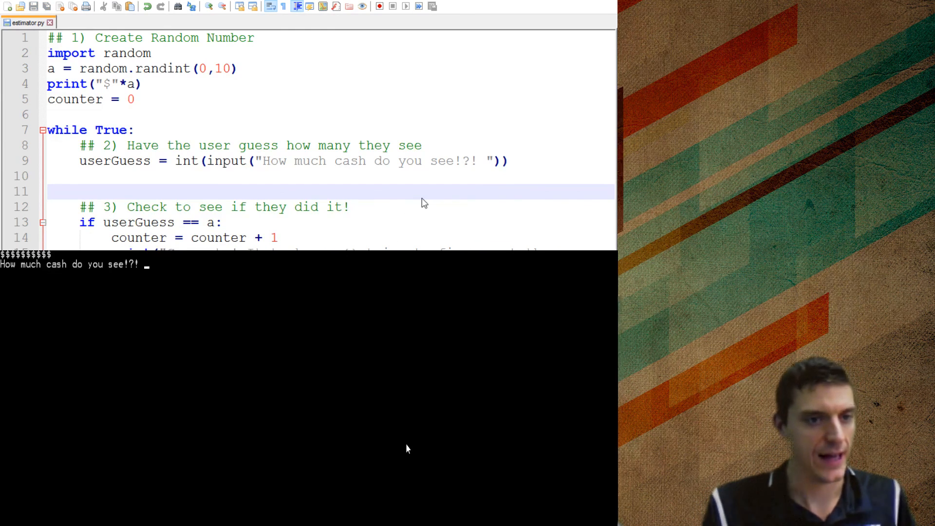
pyautogui.write('5')
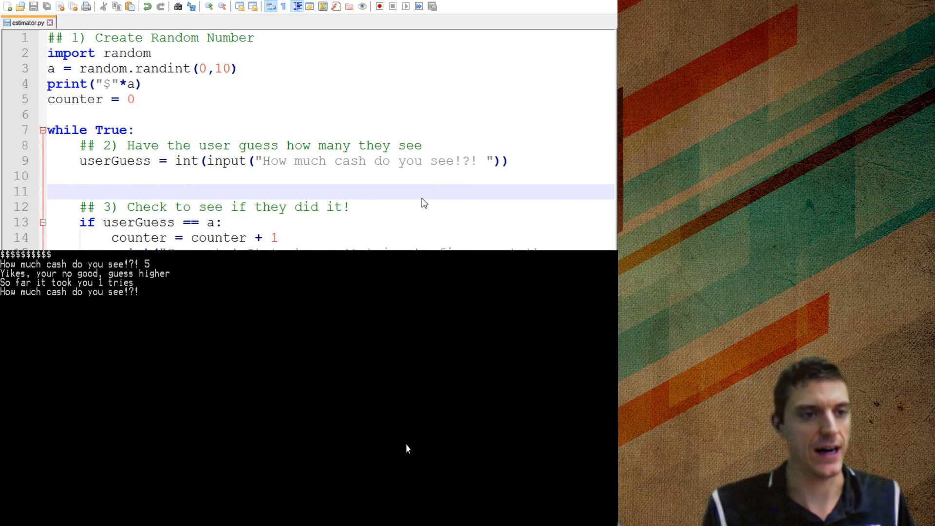
pyautogui.write('1000')
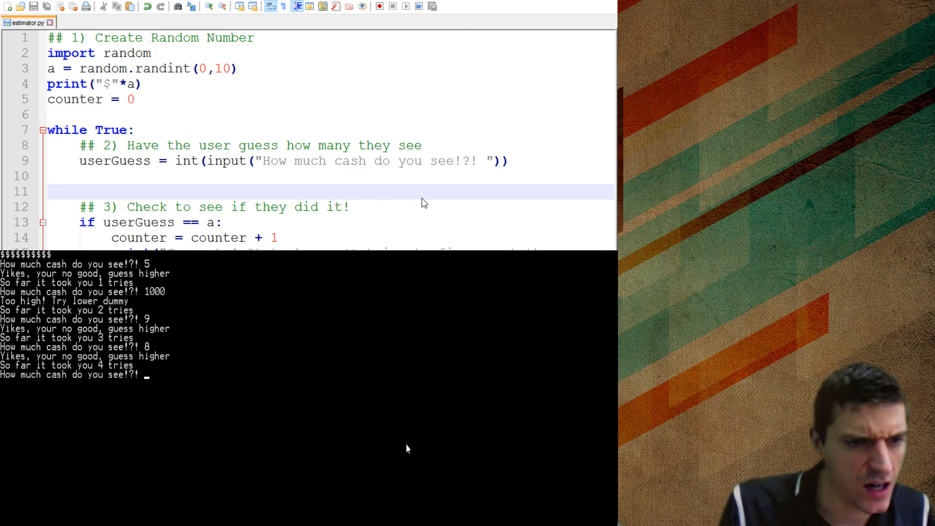
pyautogui.write('10')
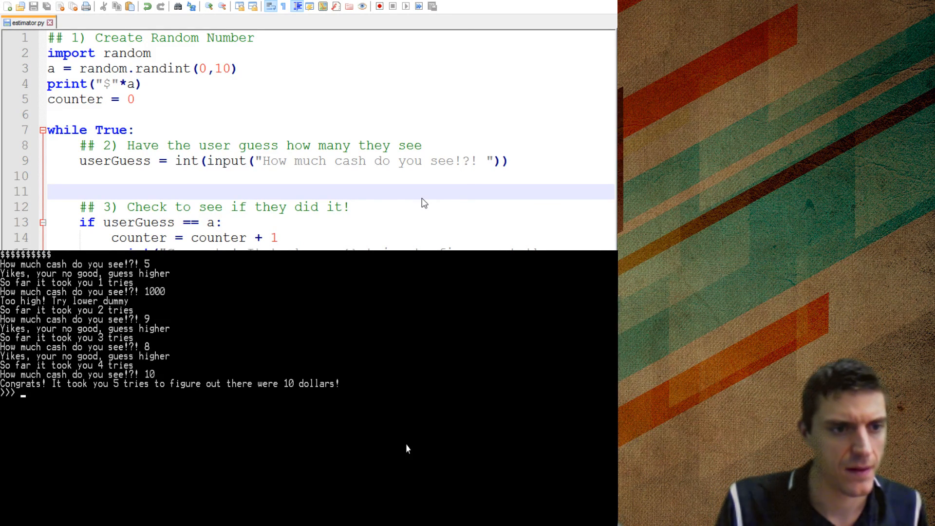